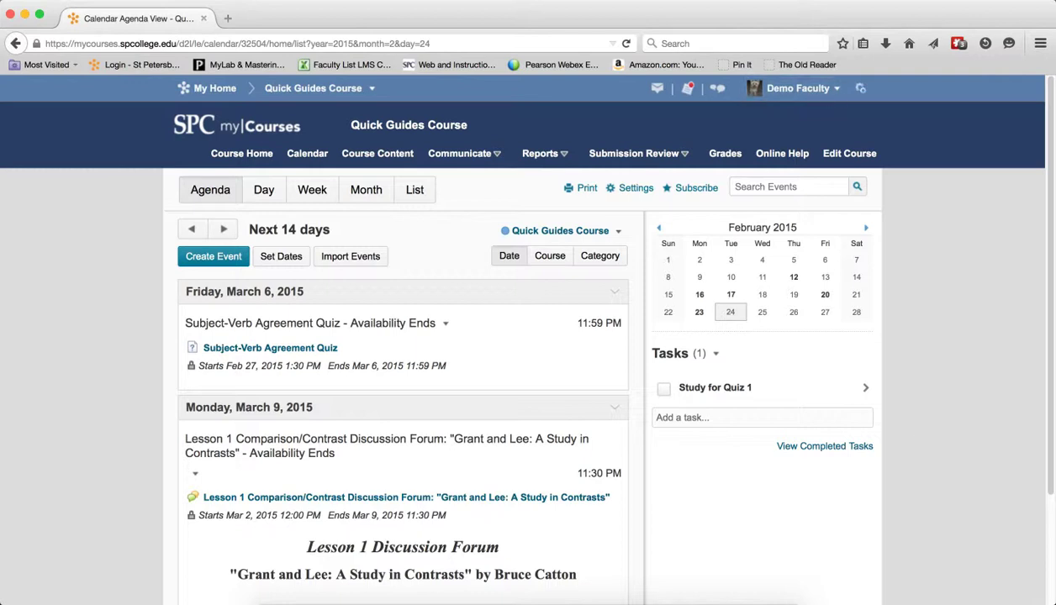
# - Show all 11 calendars combined in the agenda, adding Sandbox - Training Course quiz events
pyautogui.click(307, 153)
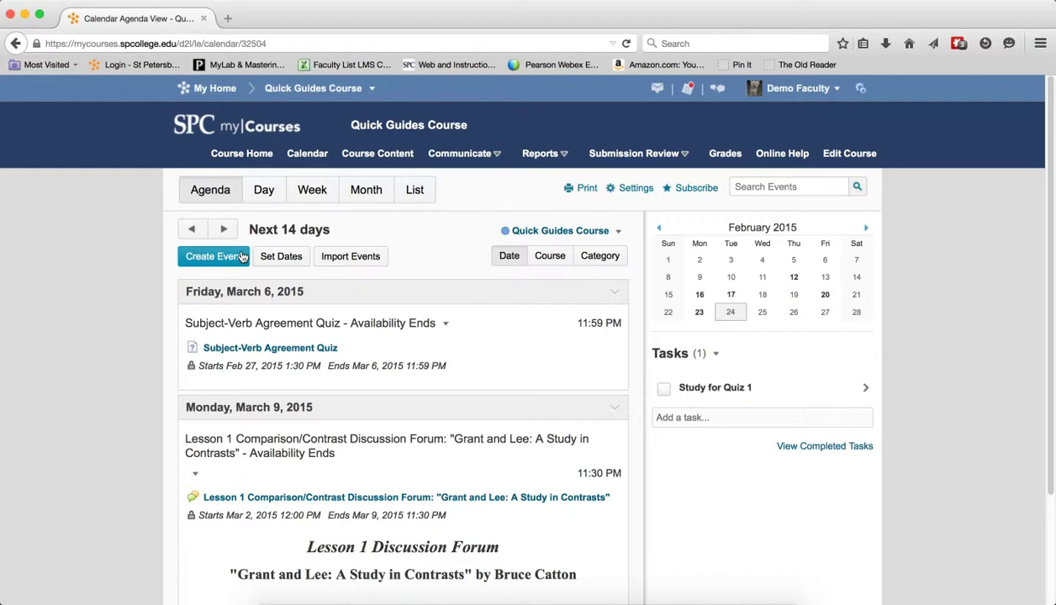
pyautogui.moveTo(448, 238)
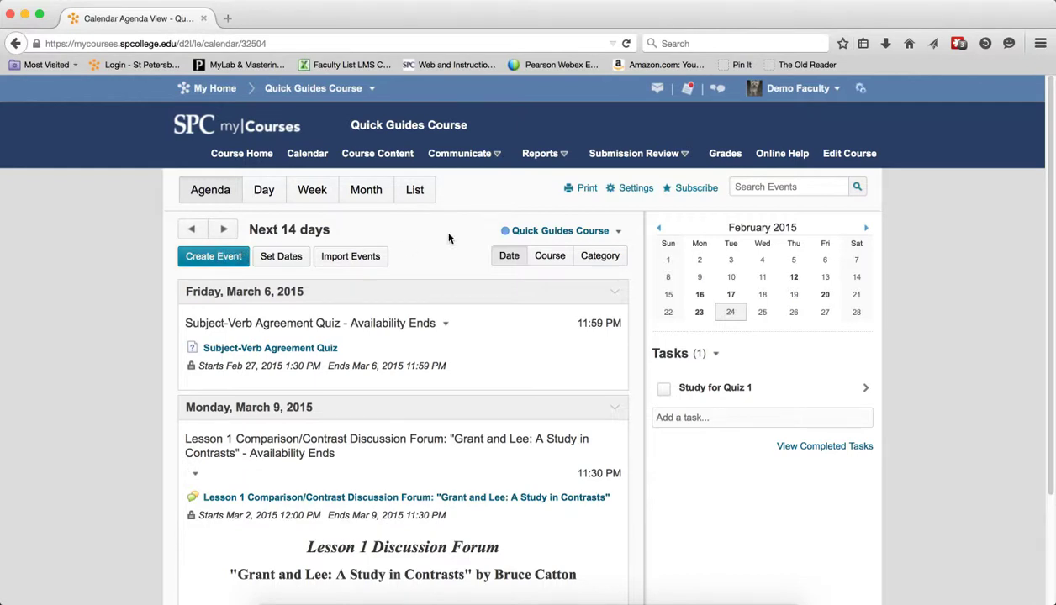
pyautogui.moveTo(560, 230)
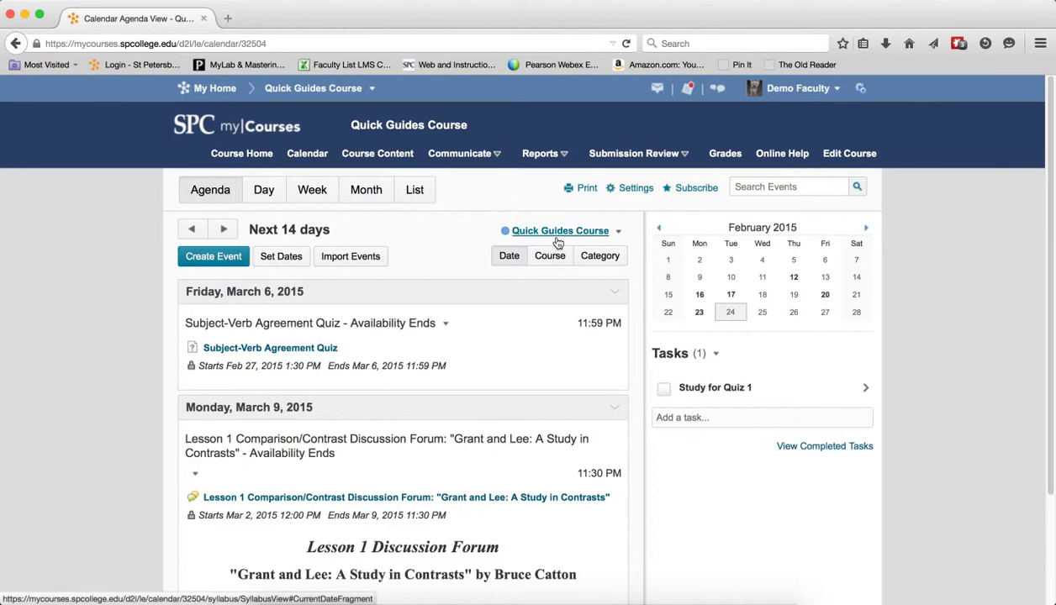
pyautogui.moveTo(559, 243)
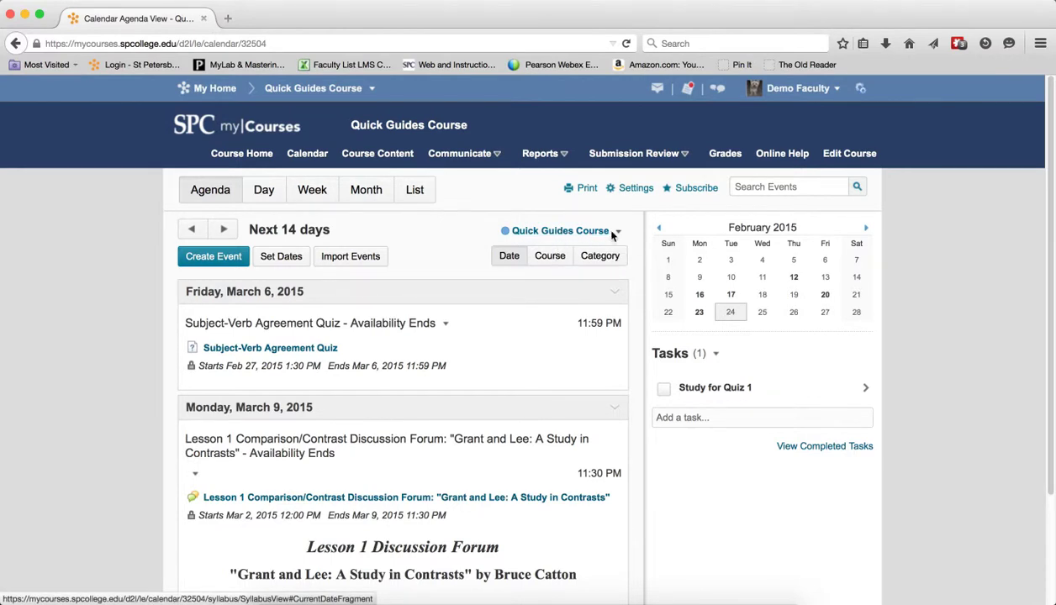
pyautogui.click(617, 230)
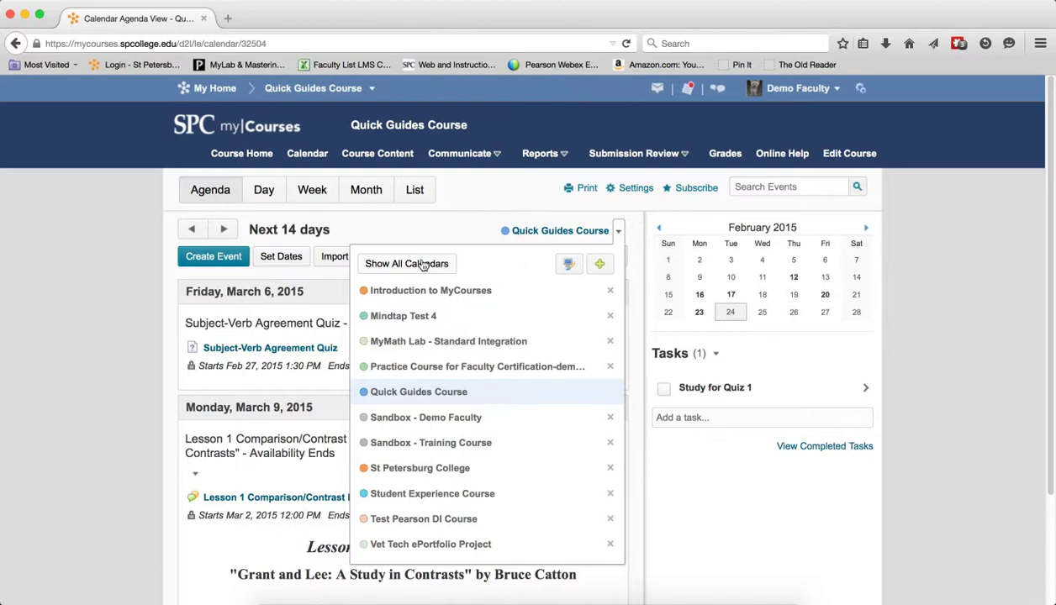
pyautogui.click(406, 263)
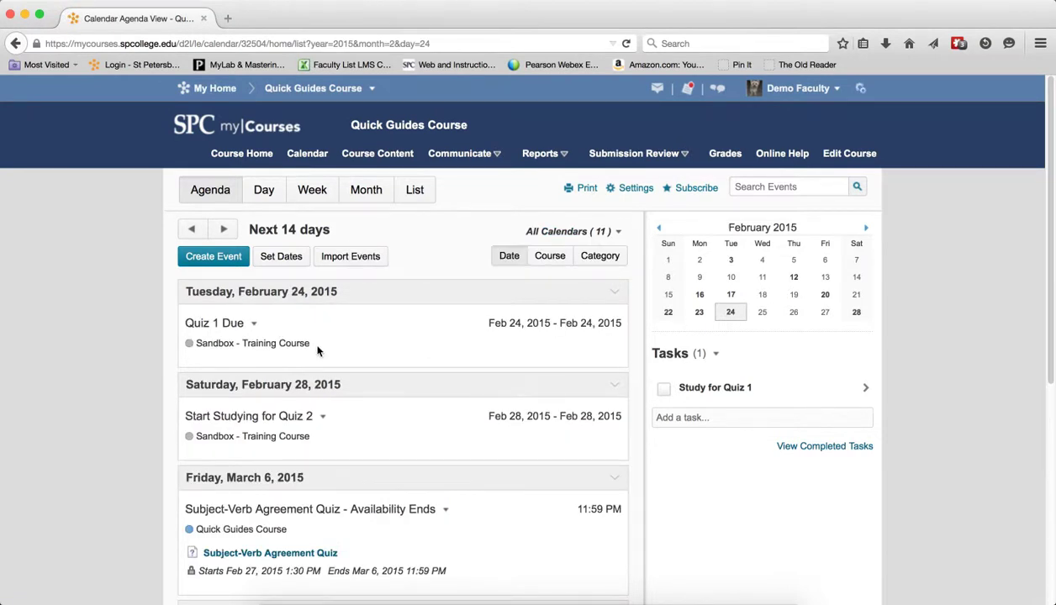
pyautogui.moveTo(229, 448)
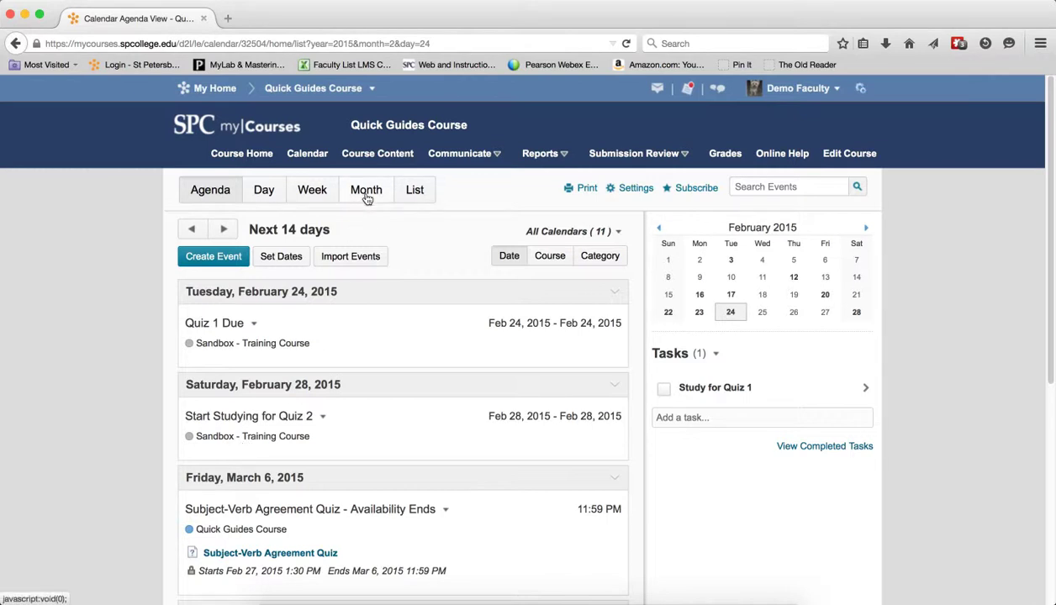
# - Display February 2015 as a month grid and cancel the accidental Create Event popup
pyautogui.click(365, 189)
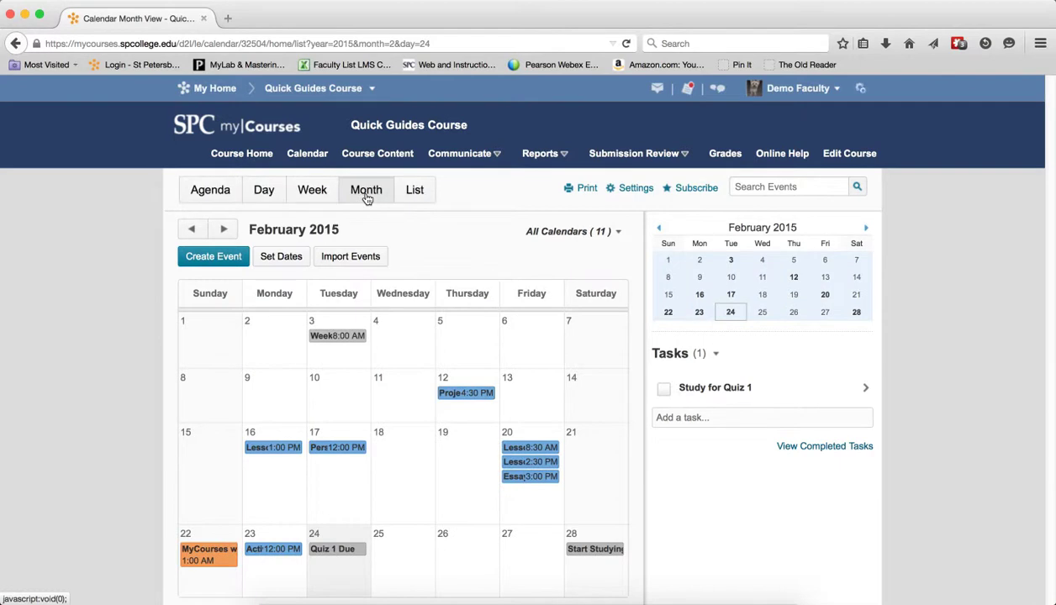
pyautogui.moveTo(439, 292)
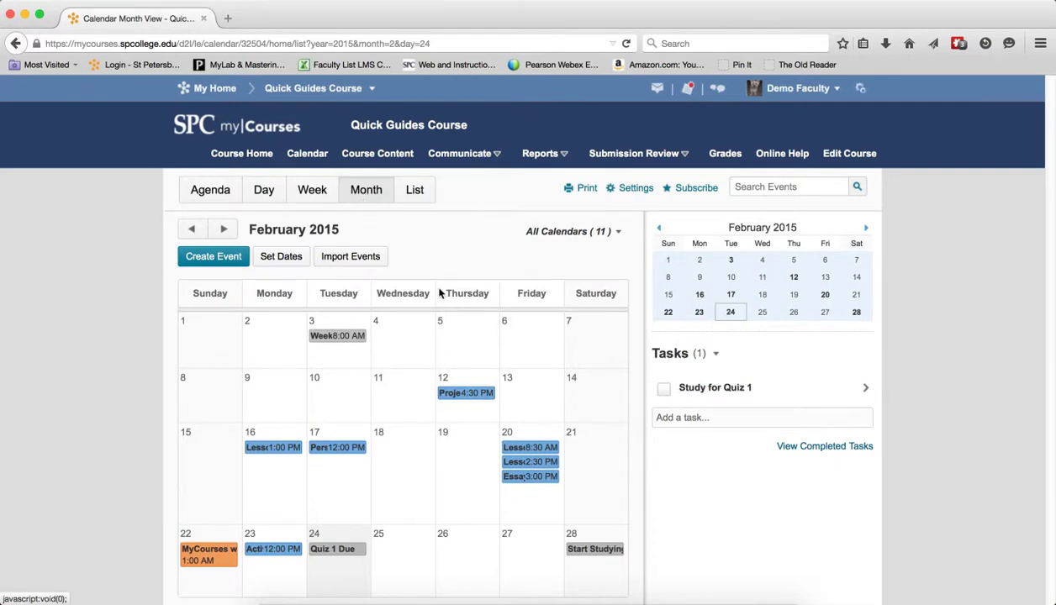
pyautogui.moveTo(466, 394)
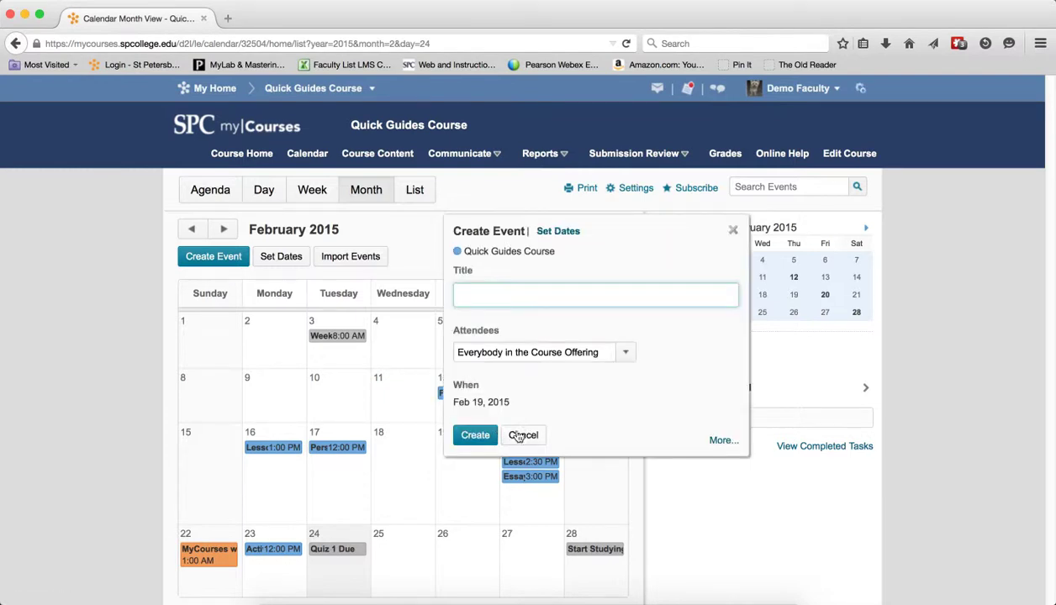
pyautogui.click(523, 435)
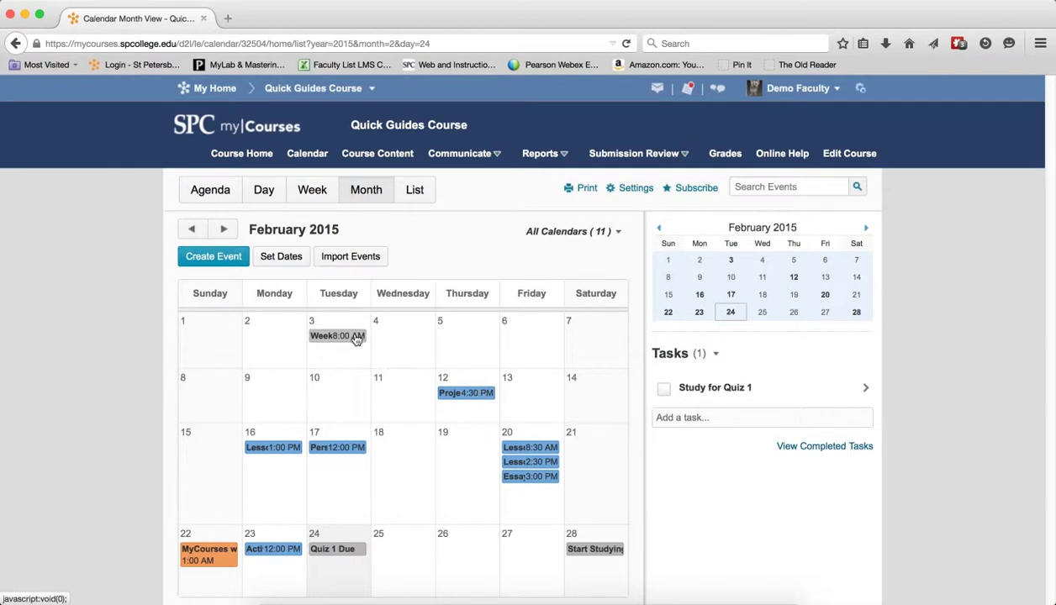
pyautogui.moveTo(334, 335)
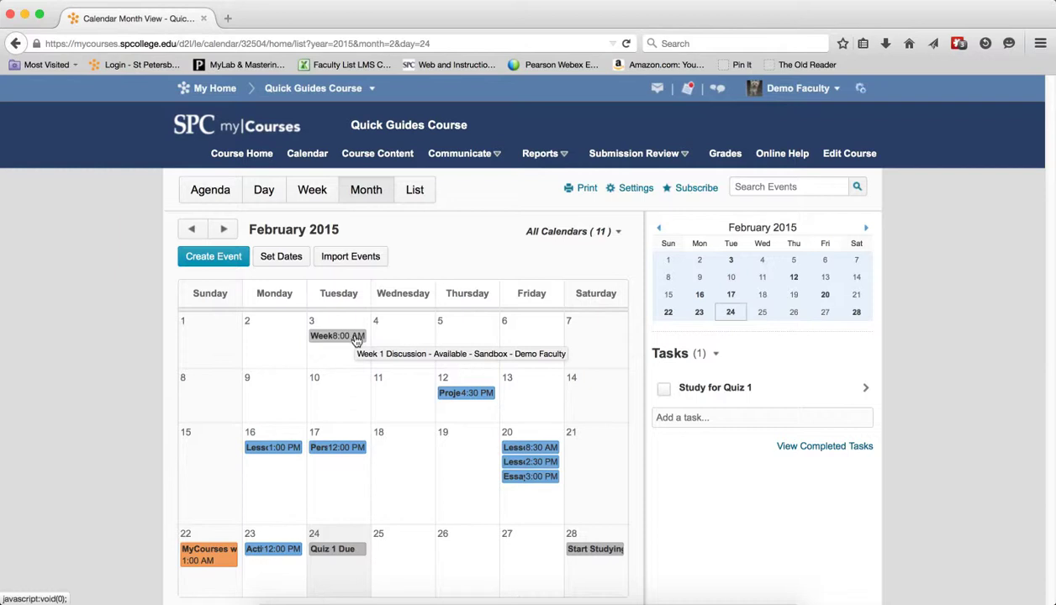
pyautogui.moveTo(208, 555)
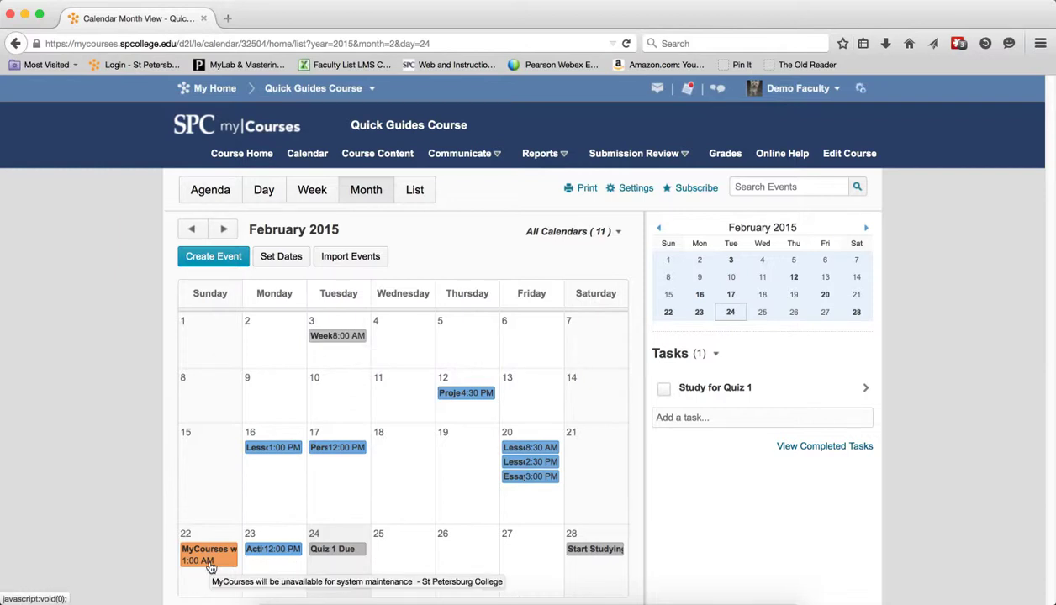
pyautogui.moveTo(372, 527)
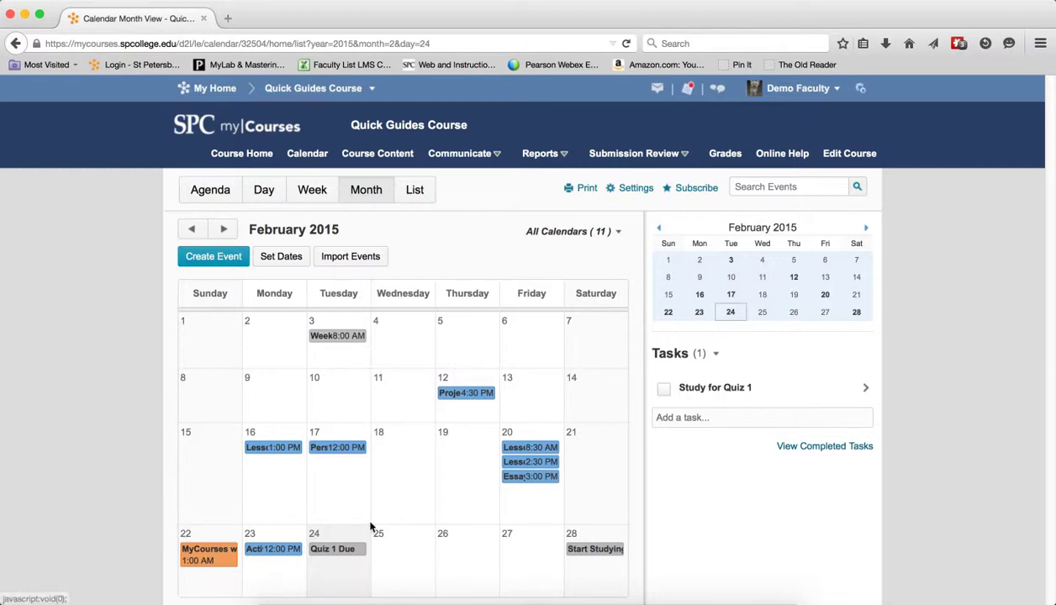
pyautogui.moveTo(379, 523)
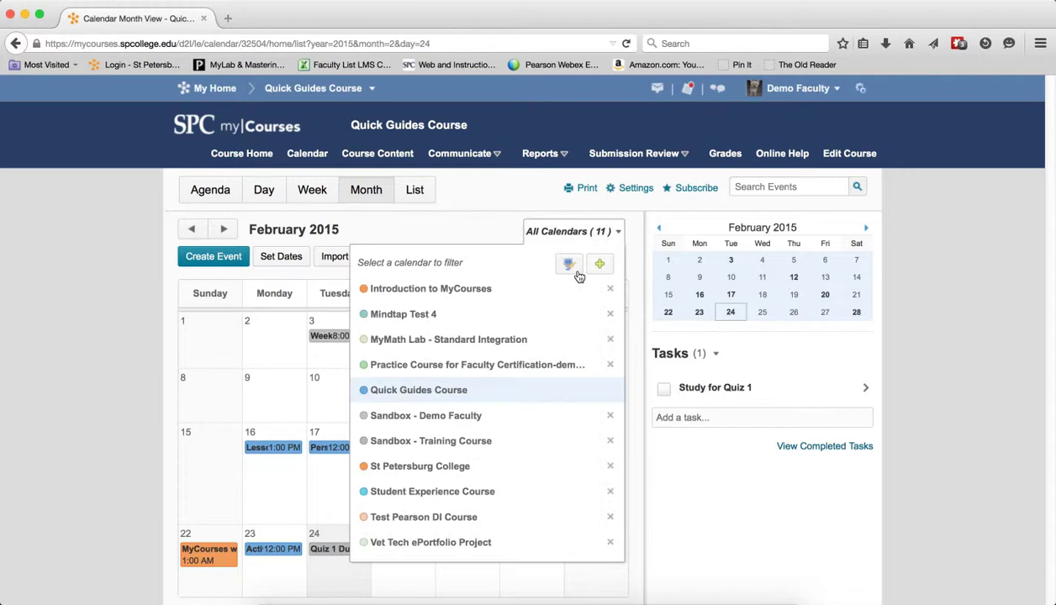
pyautogui.moveTo(423, 446)
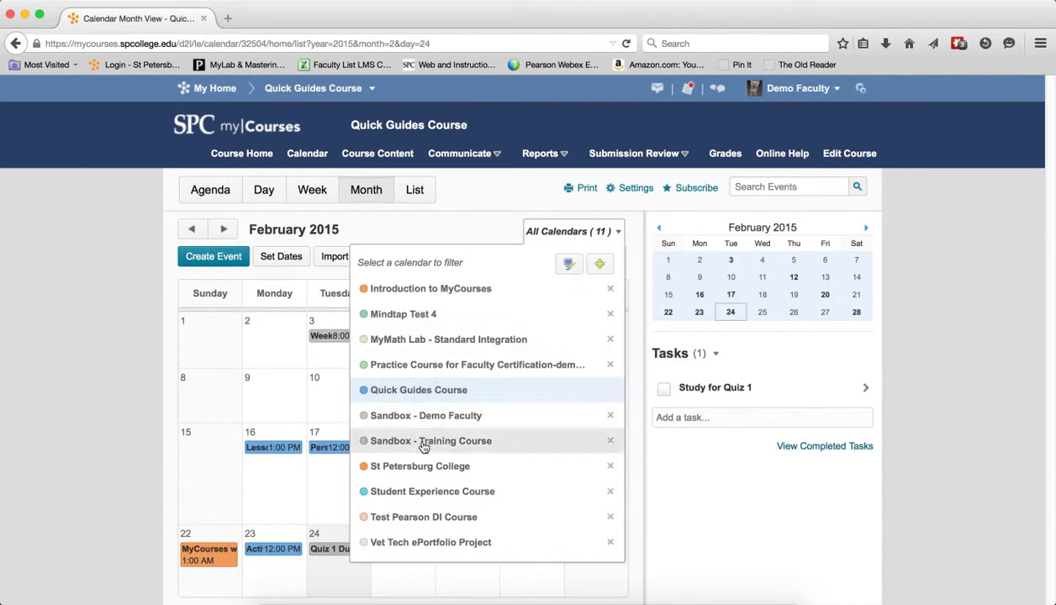
# - Filter the month to Sandbox - Training Course, then to the empty MyMath Lab - Standard Integration
pyautogui.click(431, 440)
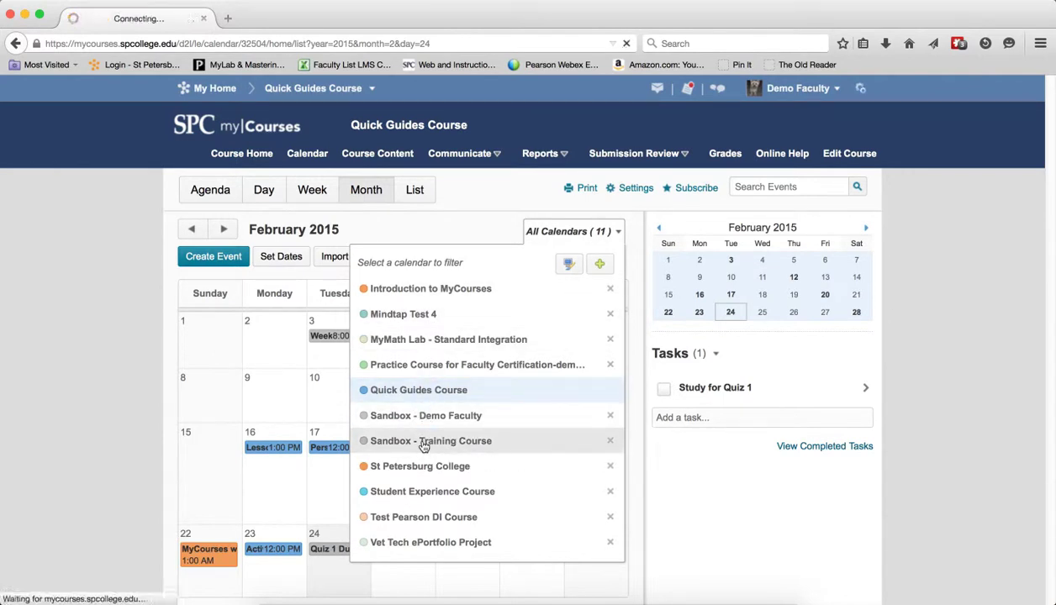
pyautogui.click(431, 441)
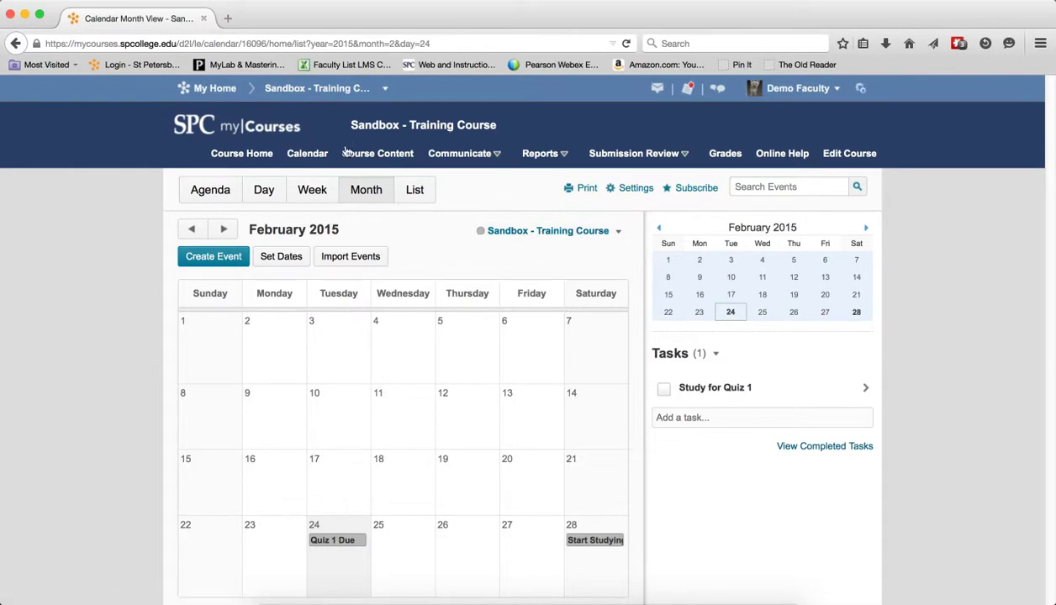
pyautogui.click(618, 230)
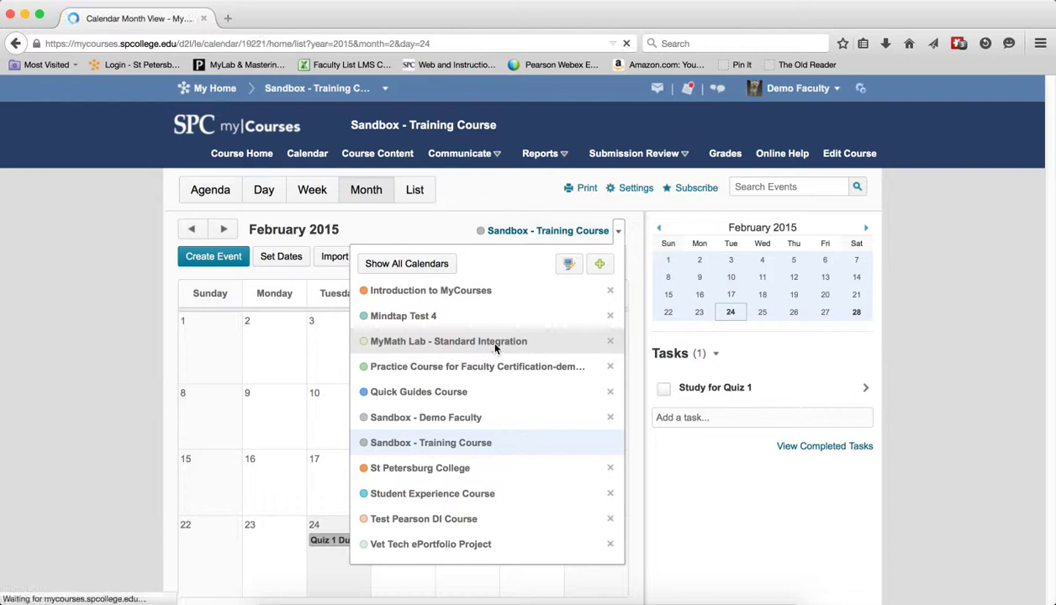
pyautogui.click(443, 341)
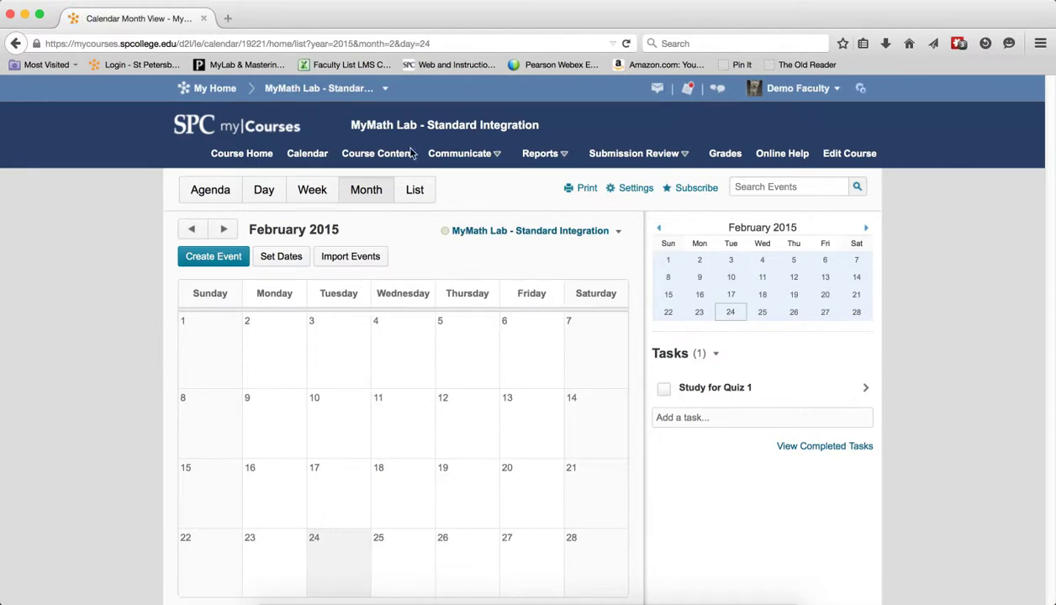
pyautogui.moveTo(609, 242)
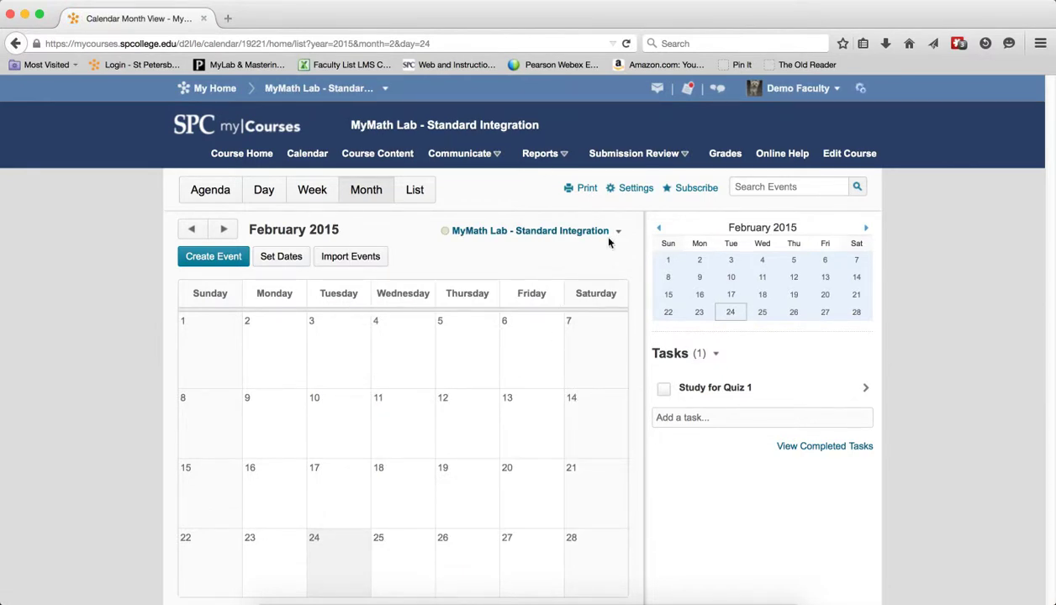
pyautogui.click(618, 230)
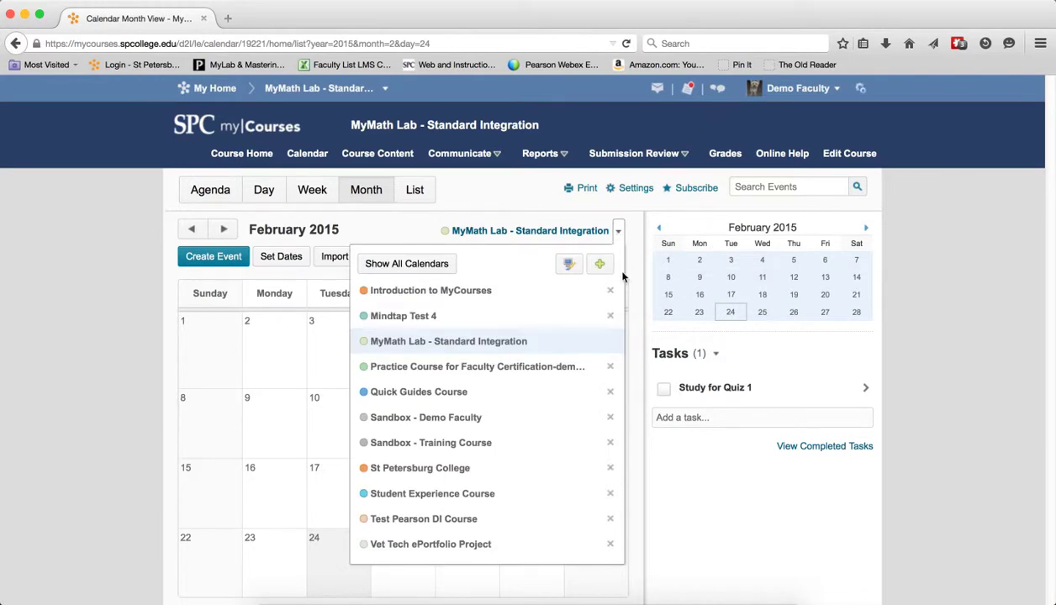
pyautogui.moveTo(613, 376)
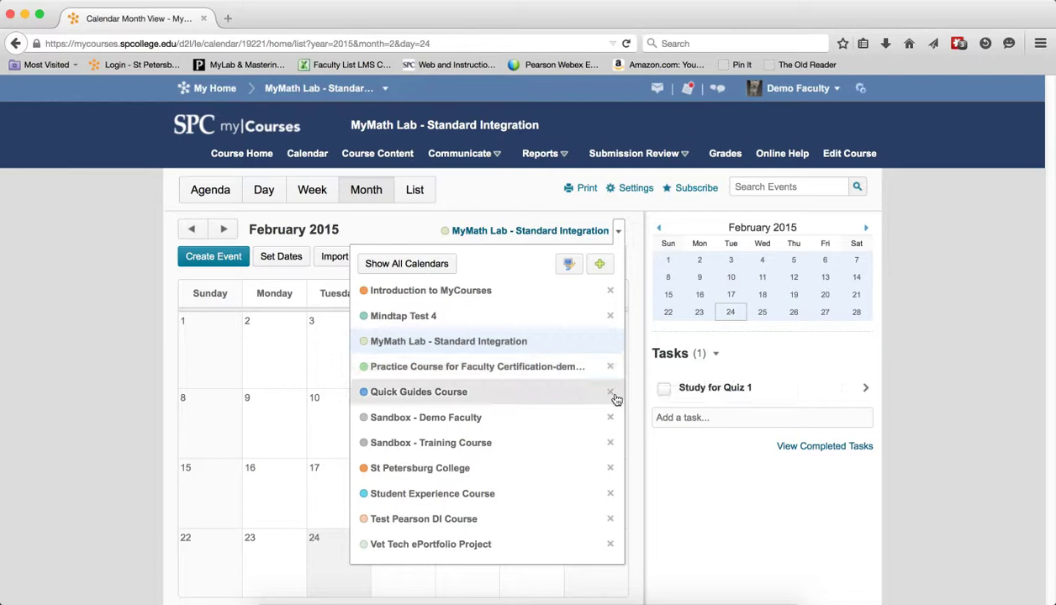
pyautogui.moveTo(612, 443)
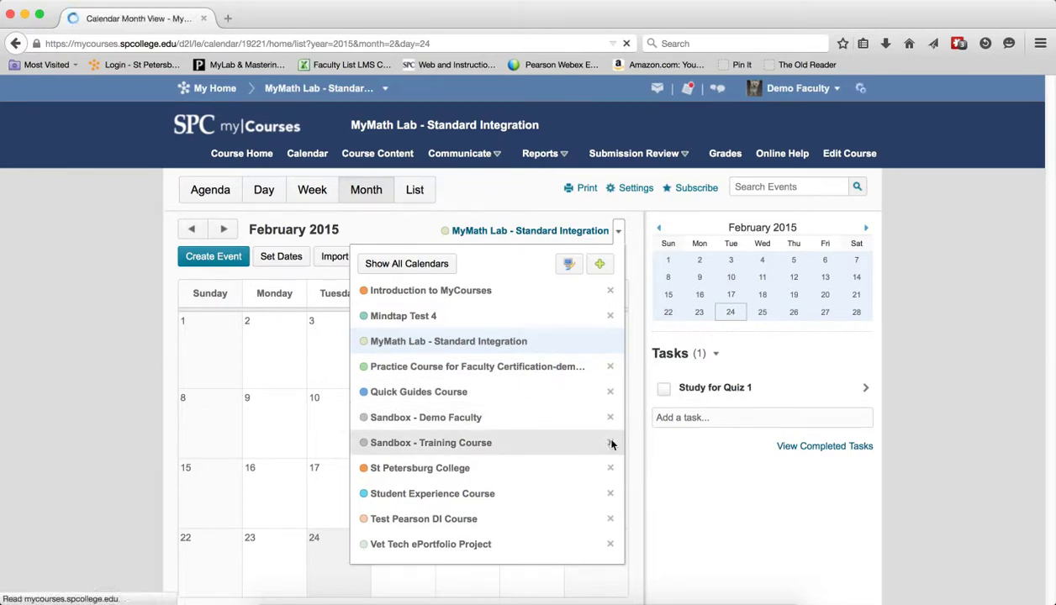
# - Remove Sandbox - Training Course from the list and filter the month to Quick Guides Course
pyautogui.click(610, 442)
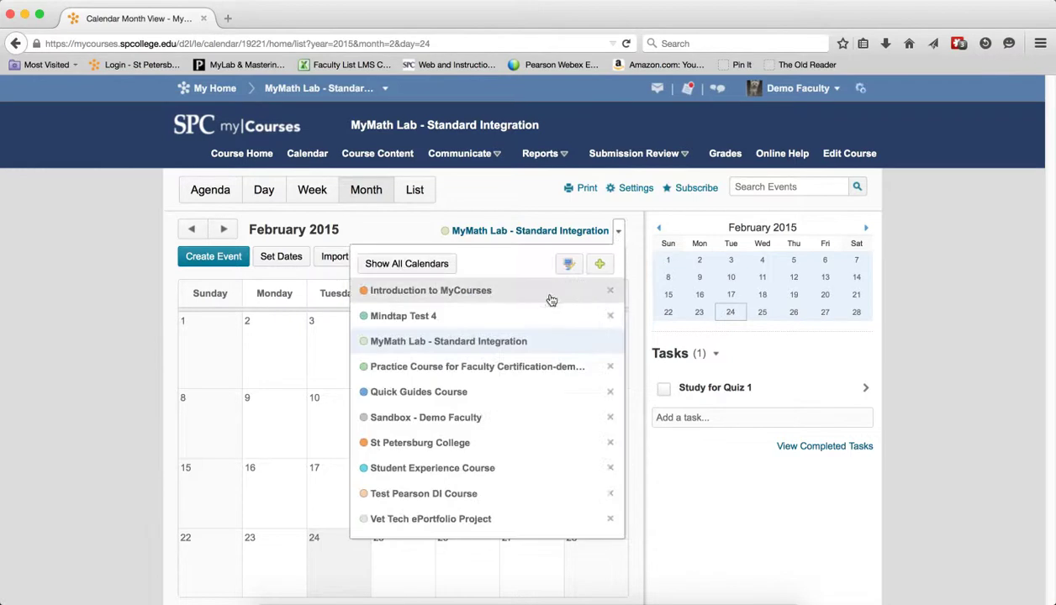
pyautogui.click(418, 391)
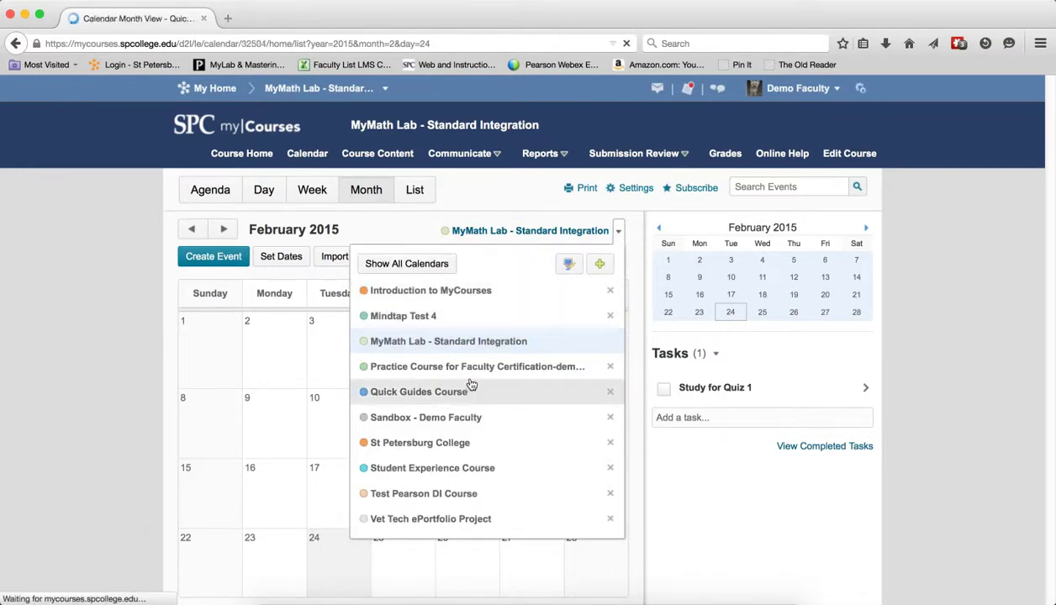
pyautogui.click(421, 391)
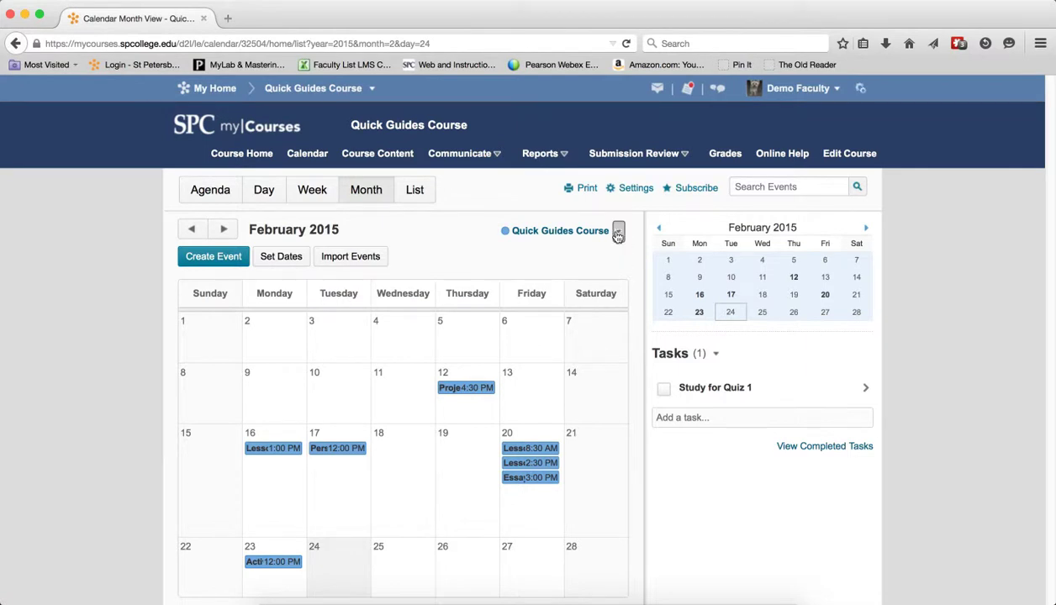
pyautogui.click(617, 230)
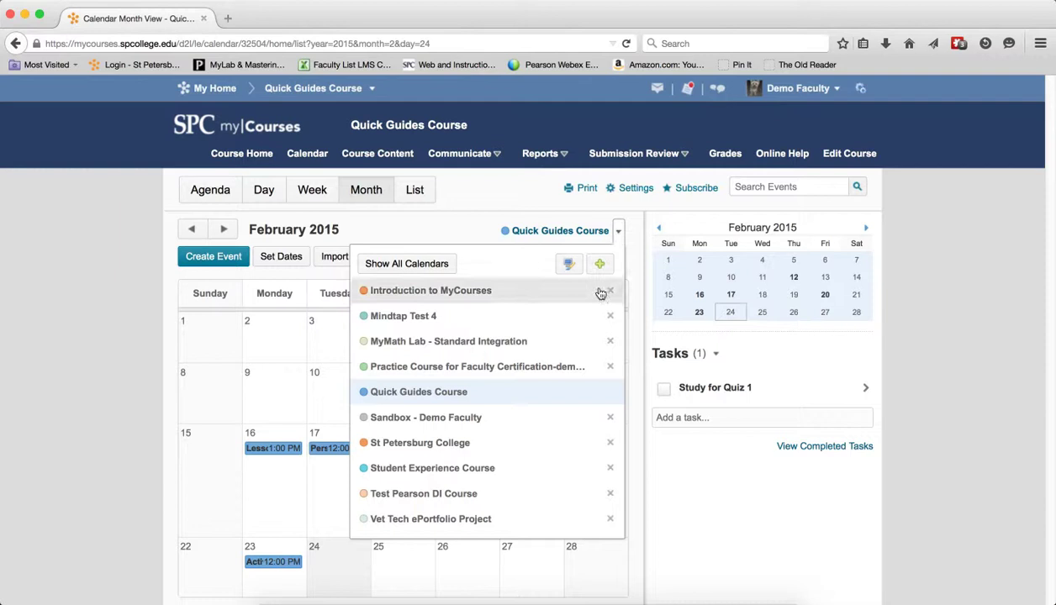
pyautogui.moveTo(569, 263)
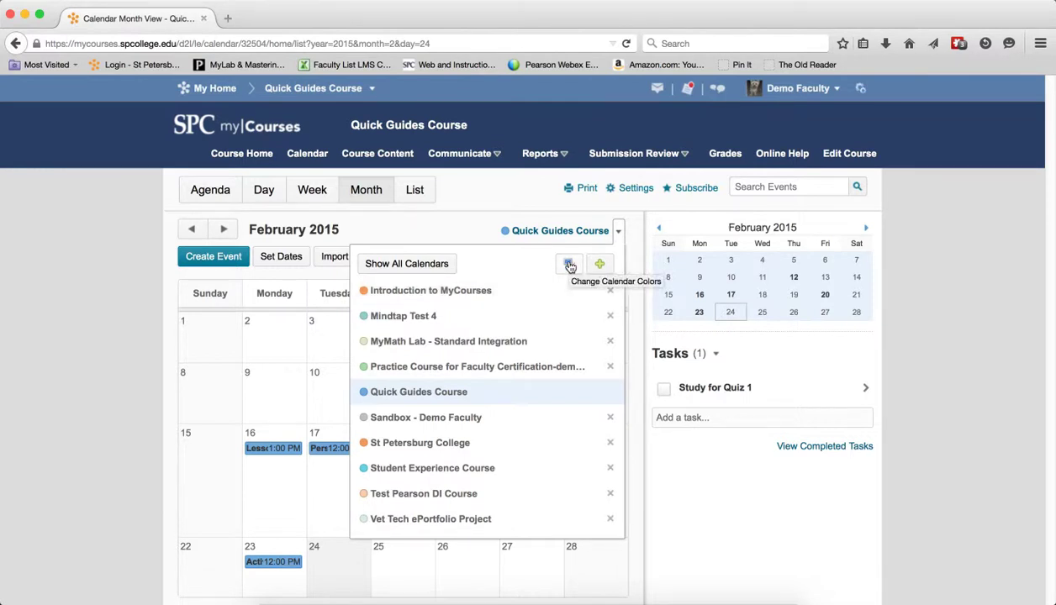
# - Recolour Quick Guides Course light red (#ff7575) and Sandbox - Demo Faculty orange (#ffb70f), then save
pyautogui.click(569, 264)
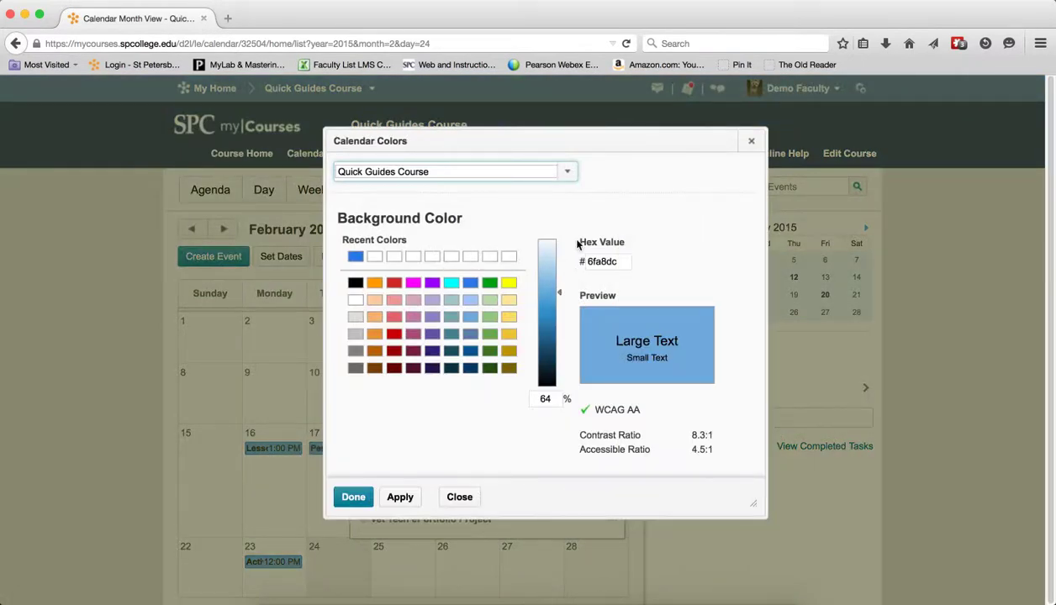
pyautogui.click(565, 171)
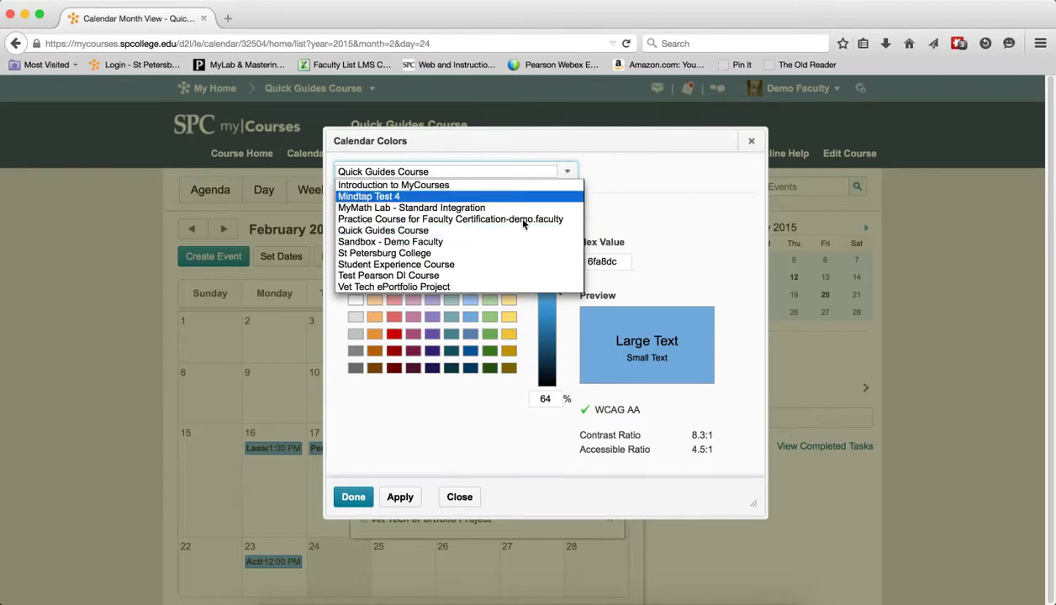
pyautogui.click(382, 230)
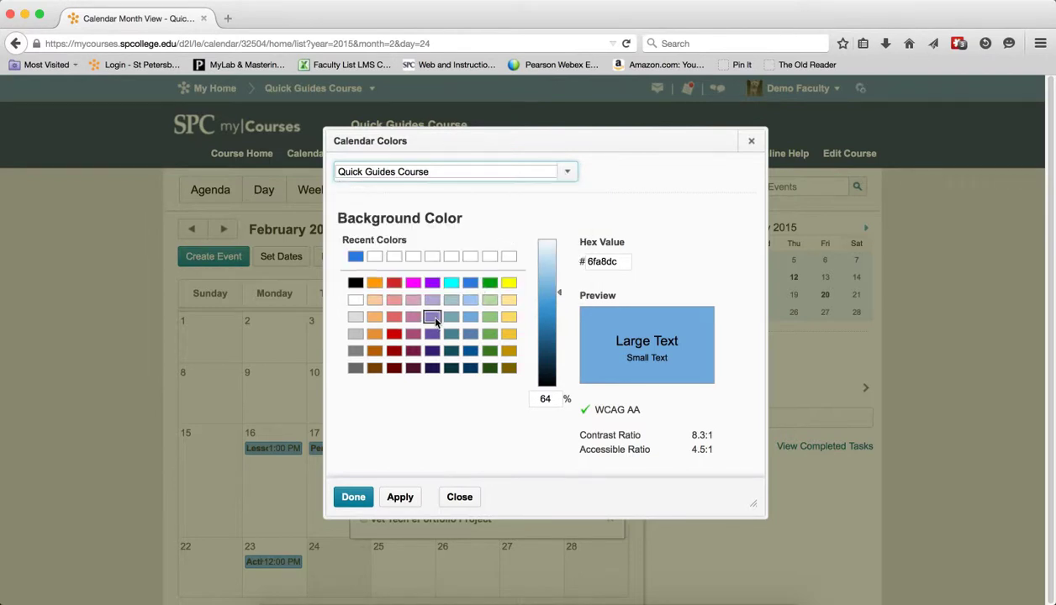
pyautogui.click(394, 334)
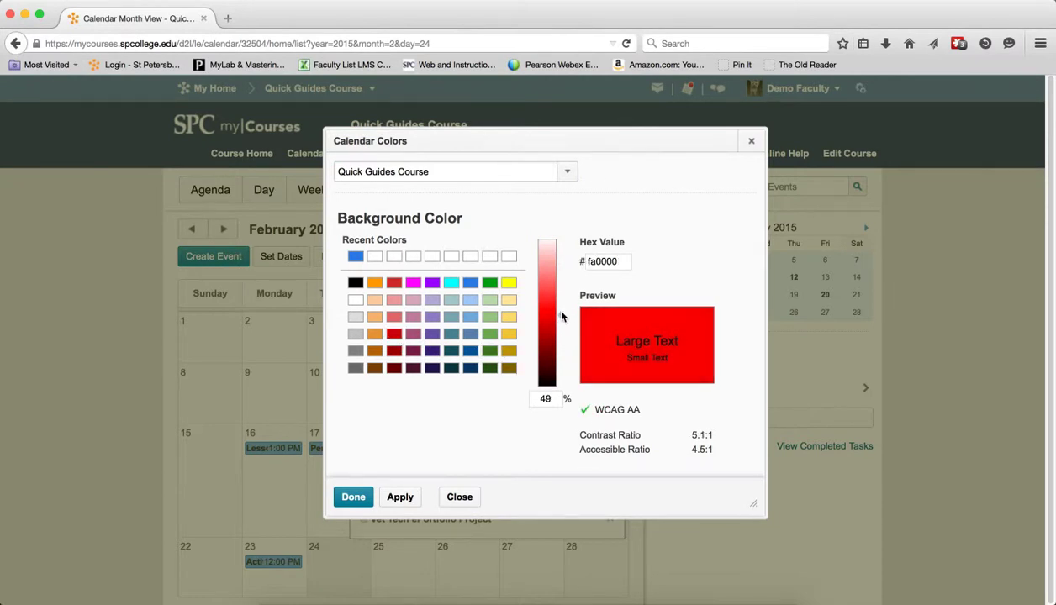
pyautogui.click(547, 309)
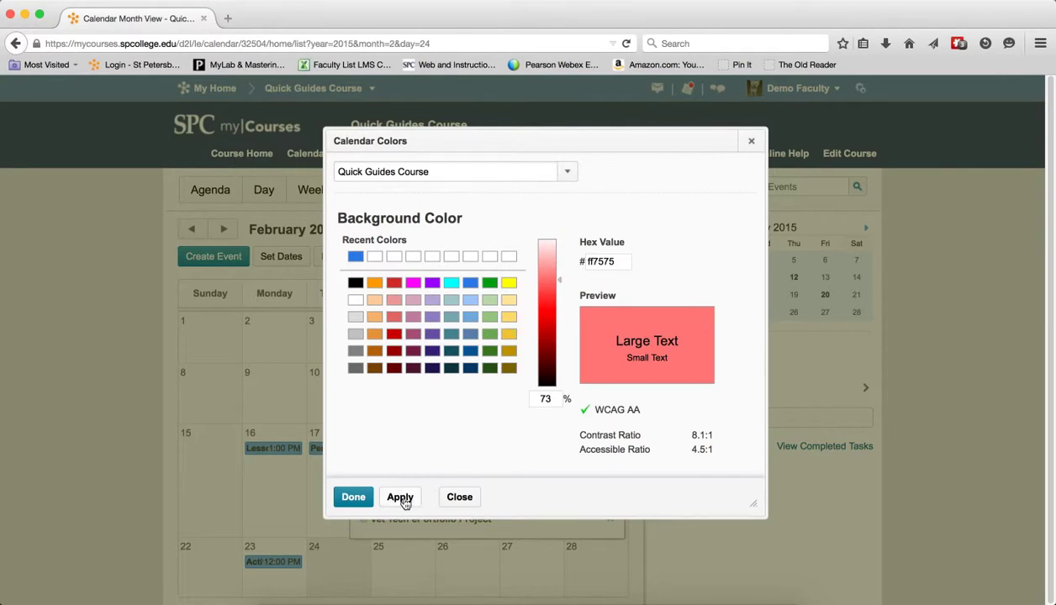
pyautogui.moveTo(563, 210)
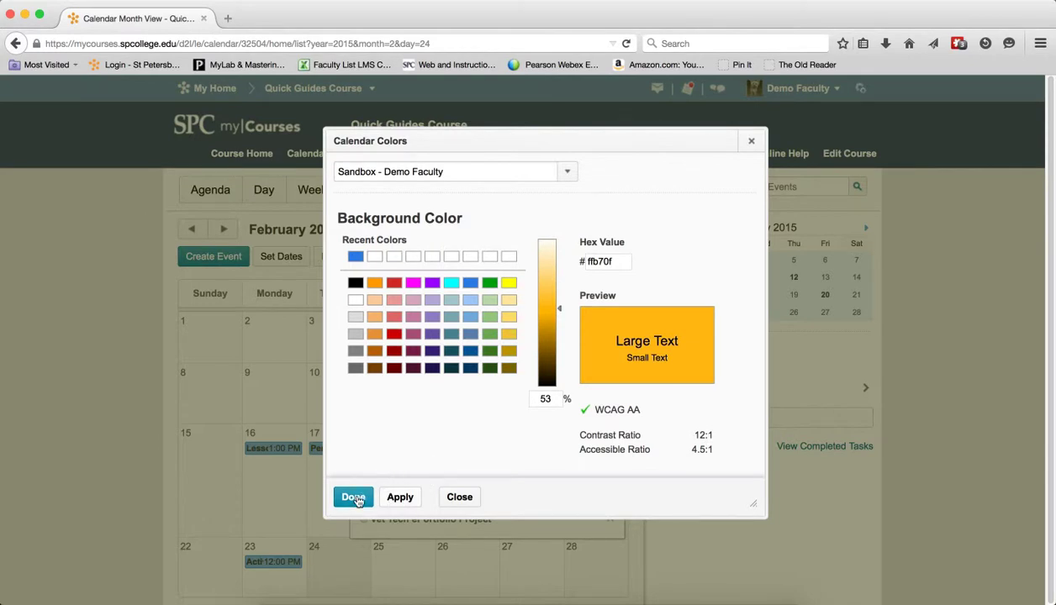
pyautogui.click(353, 497)
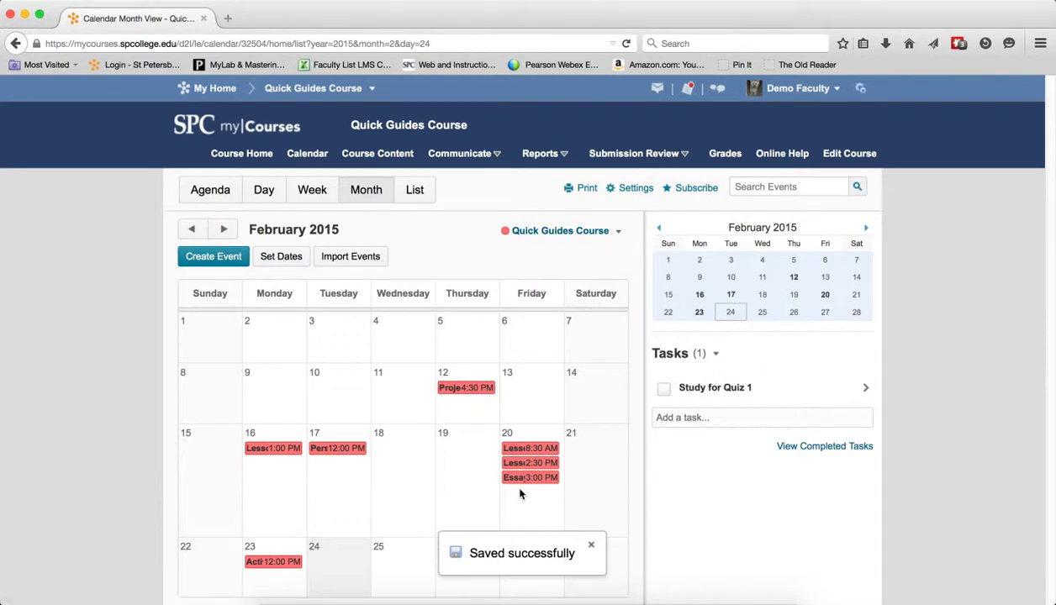
# - Combine all ten calendars in the month, showing orange Sandbox events on February 3 and 22
pyautogui.click(619, 231)
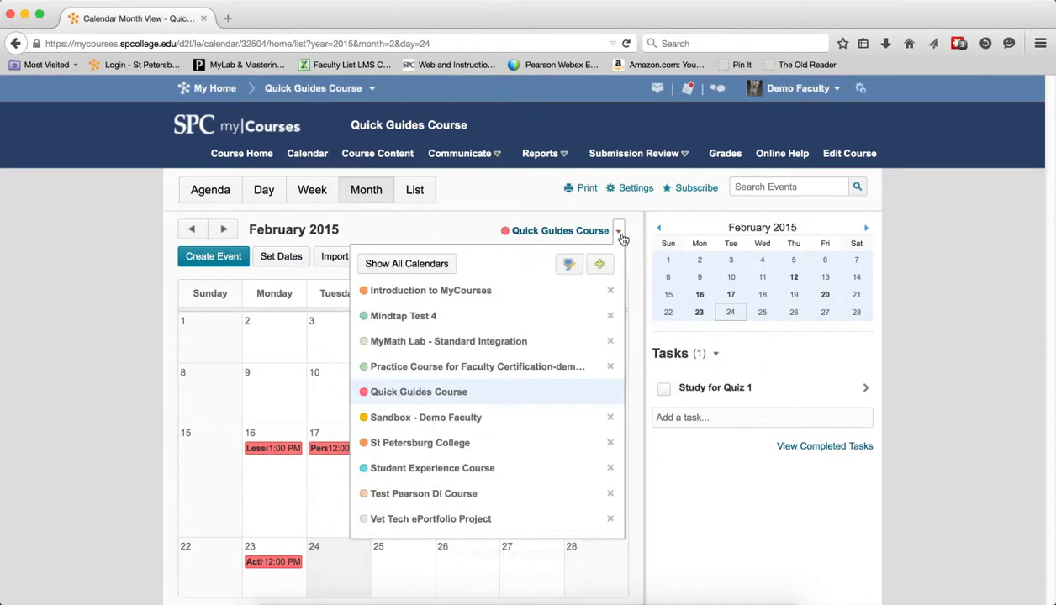
pyautogui.click(418, 392)
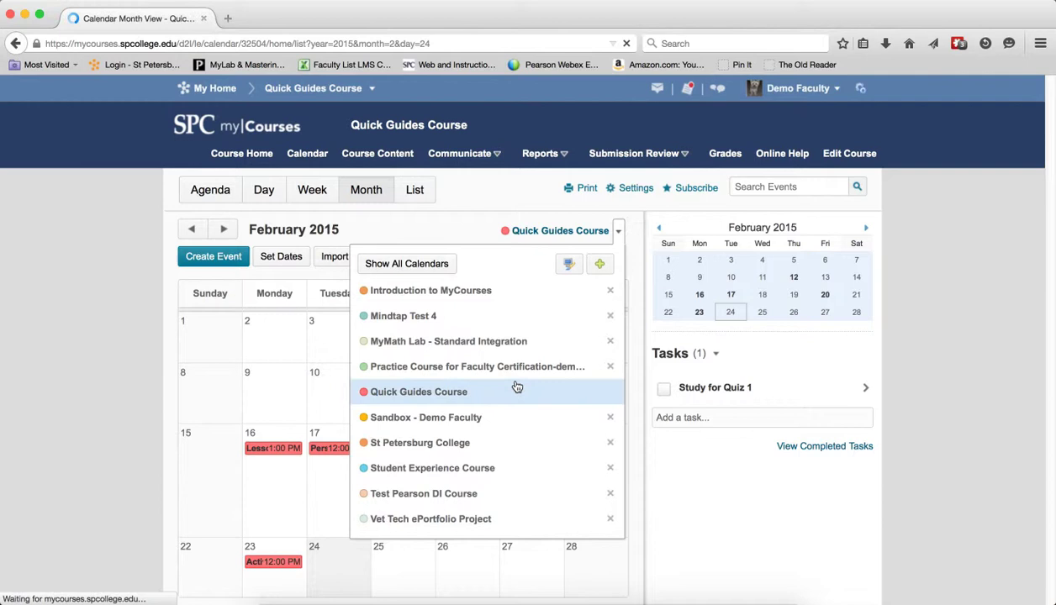
pyautogui.click(406, 263)
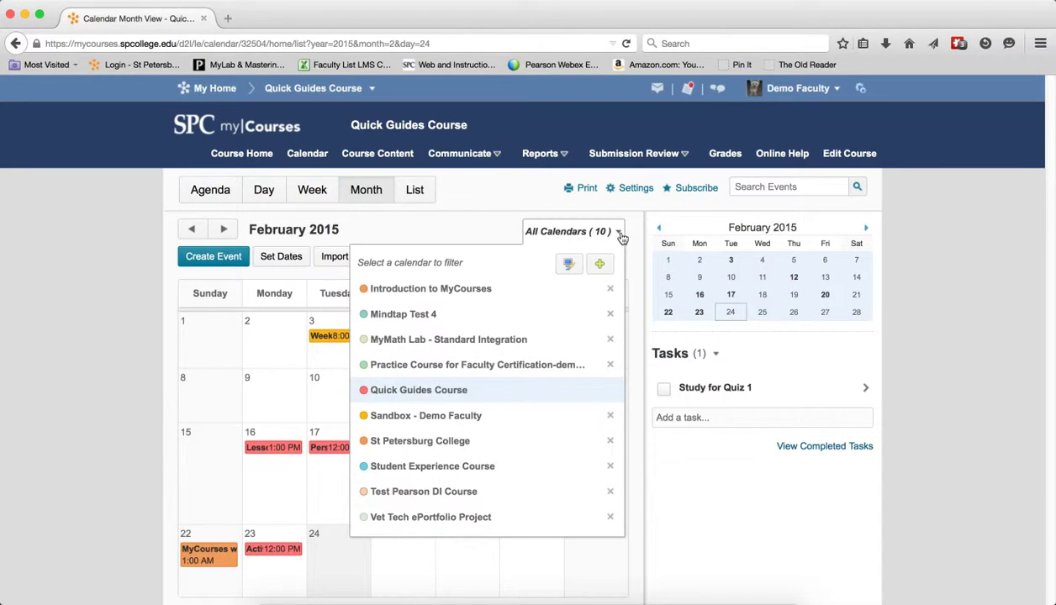
pyautogui.moveTo(600, 264)
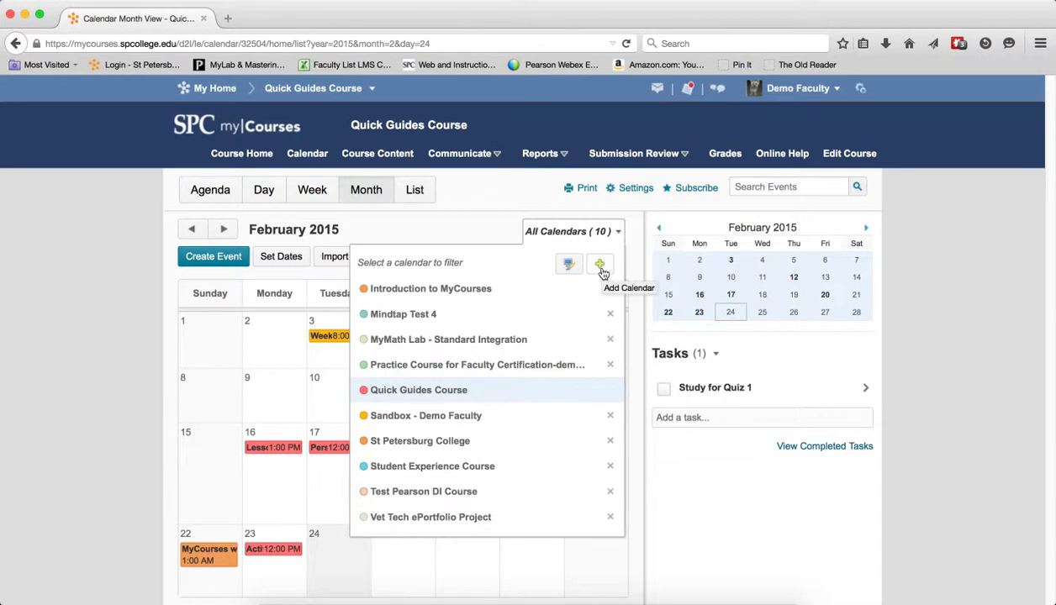
pyautogui.click(600, 264)
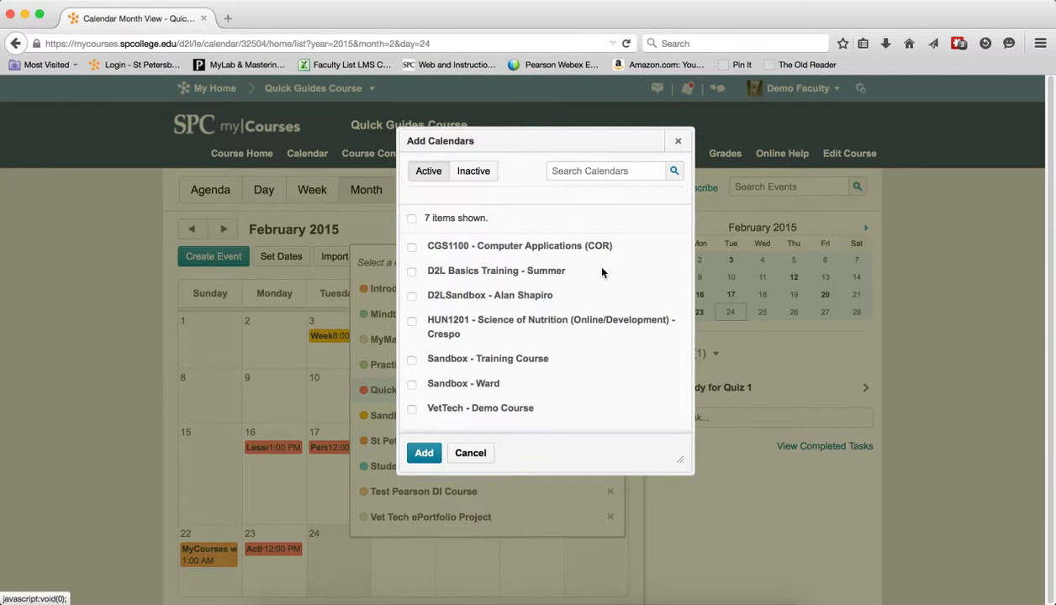
pyautogui.moveTo(594, 279)
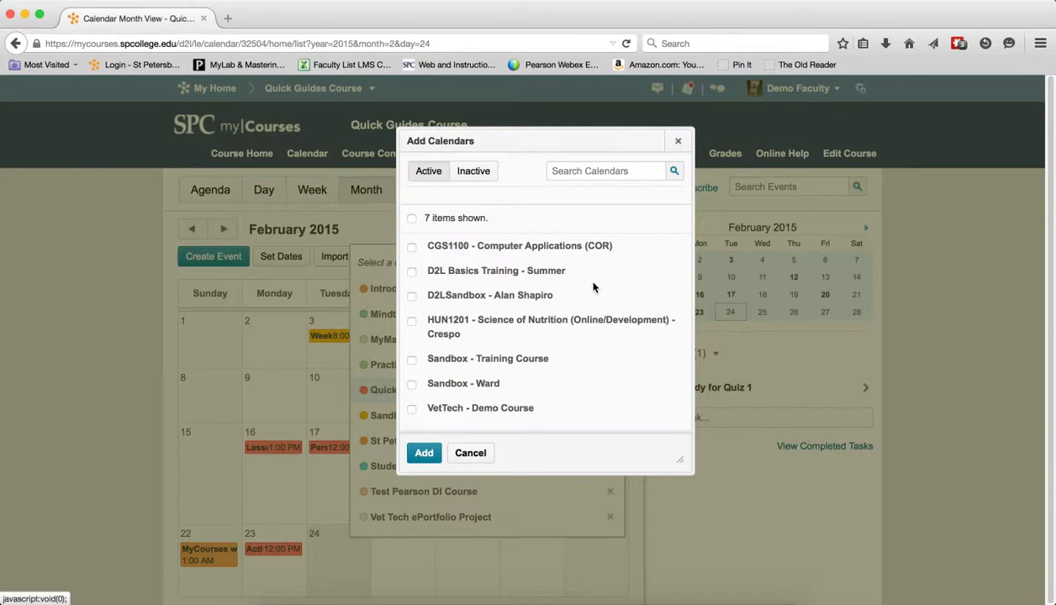
pyautogui.moveTo(574, 282)
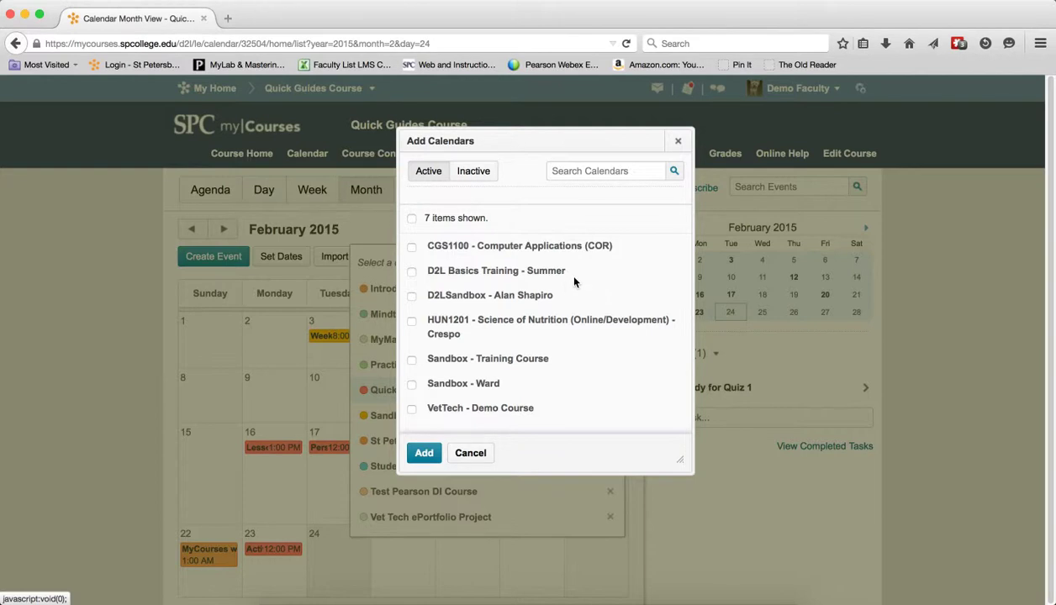
pyautogui.click(412, 270)
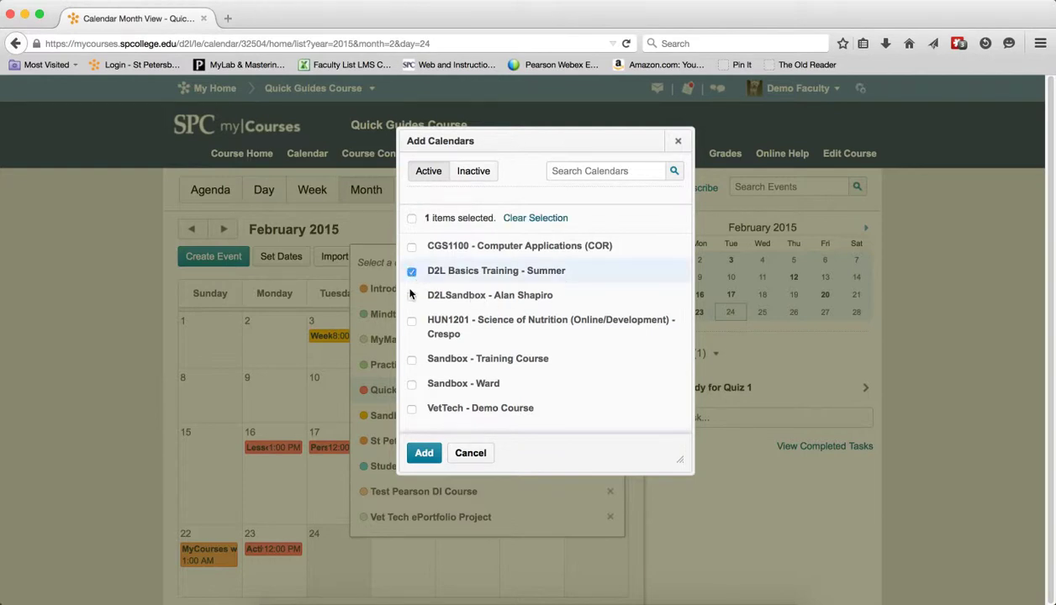
pyautogui.click(412, 295)
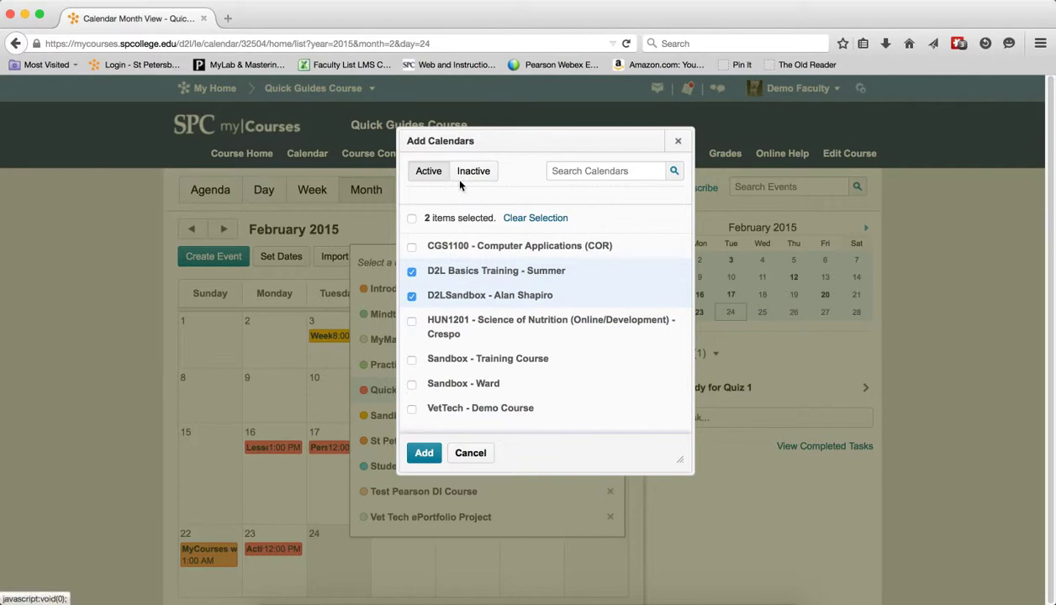
pyautogui.click(473, 170)
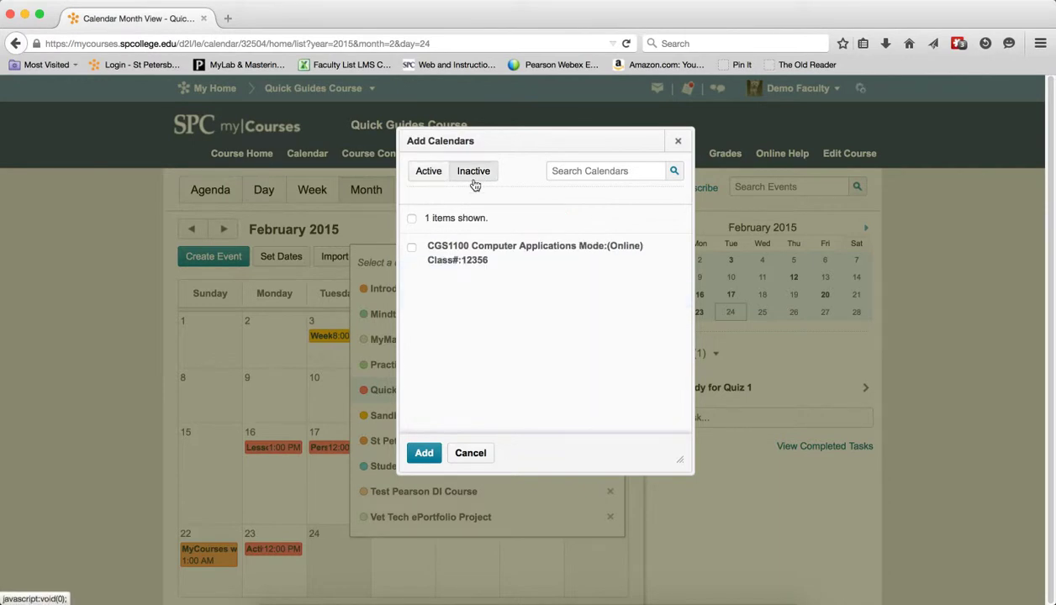
pyautogui.moveTo(436, 266)
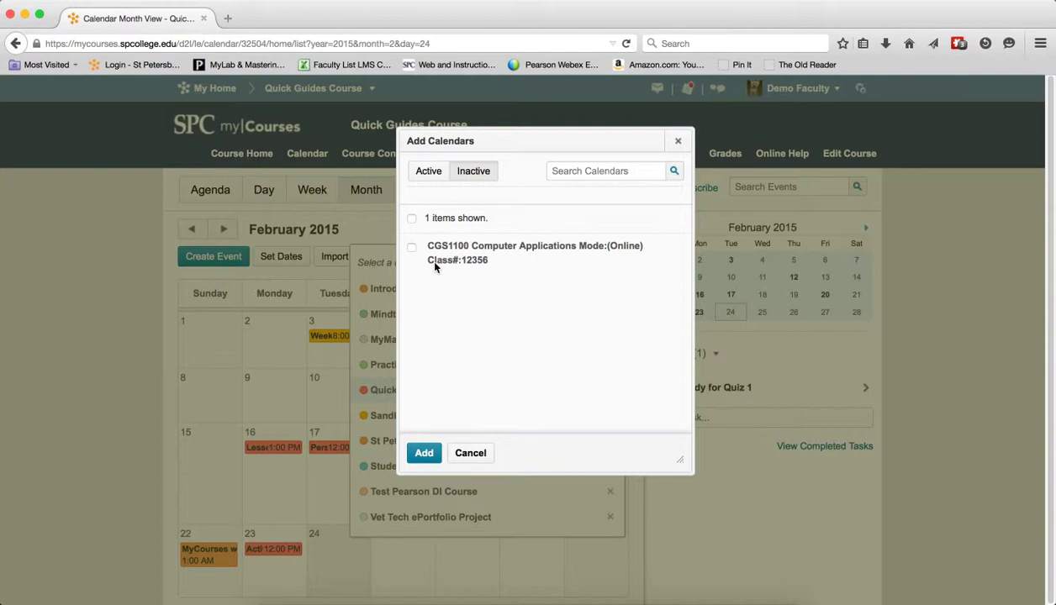
pyautogui.moveTo(517, 211)
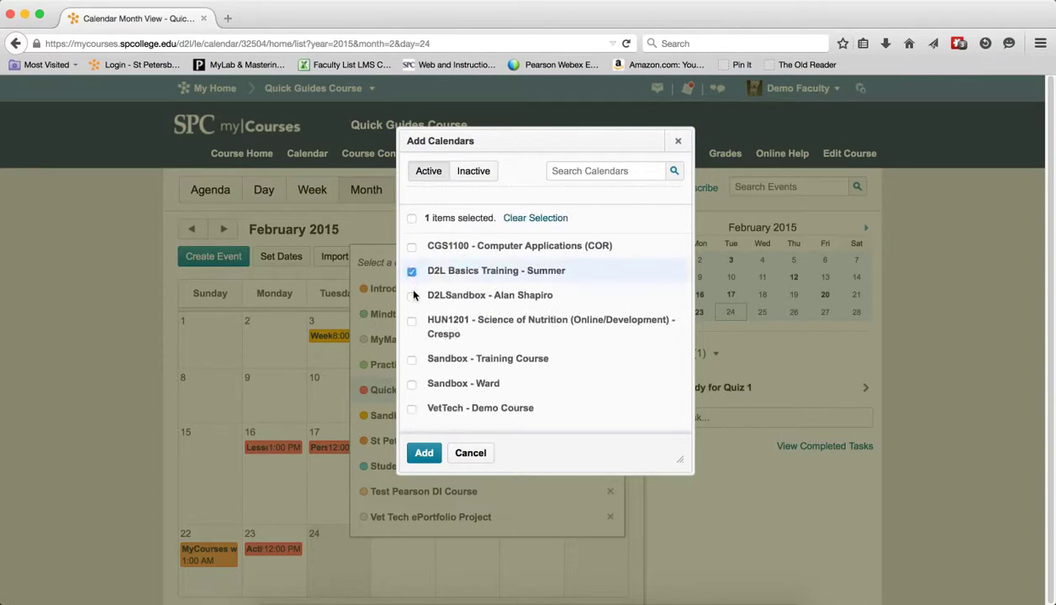
pyautogui.click(423, 452)
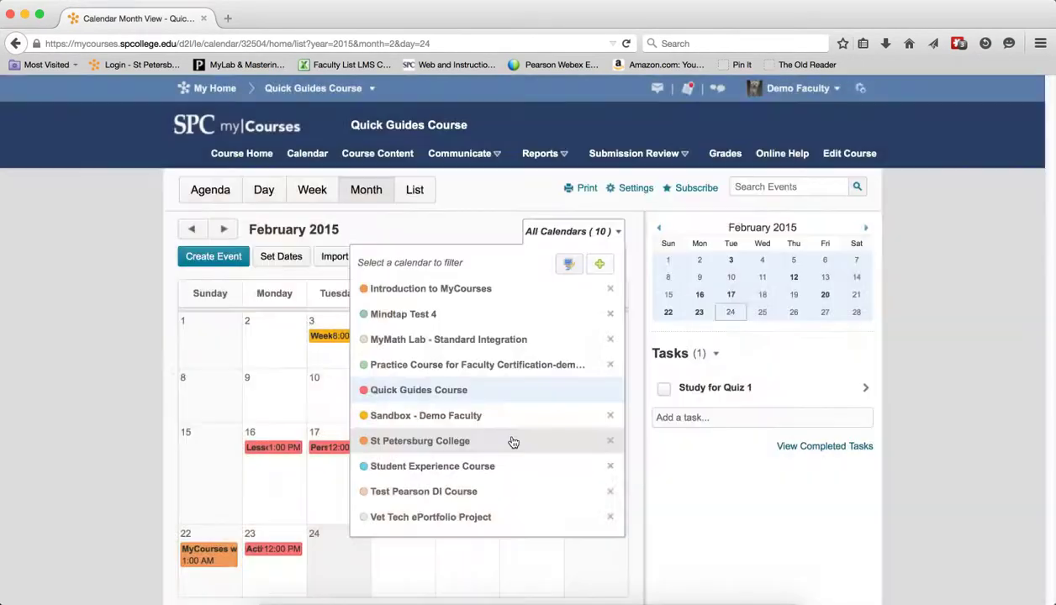
pyautogui.click(599, 263)
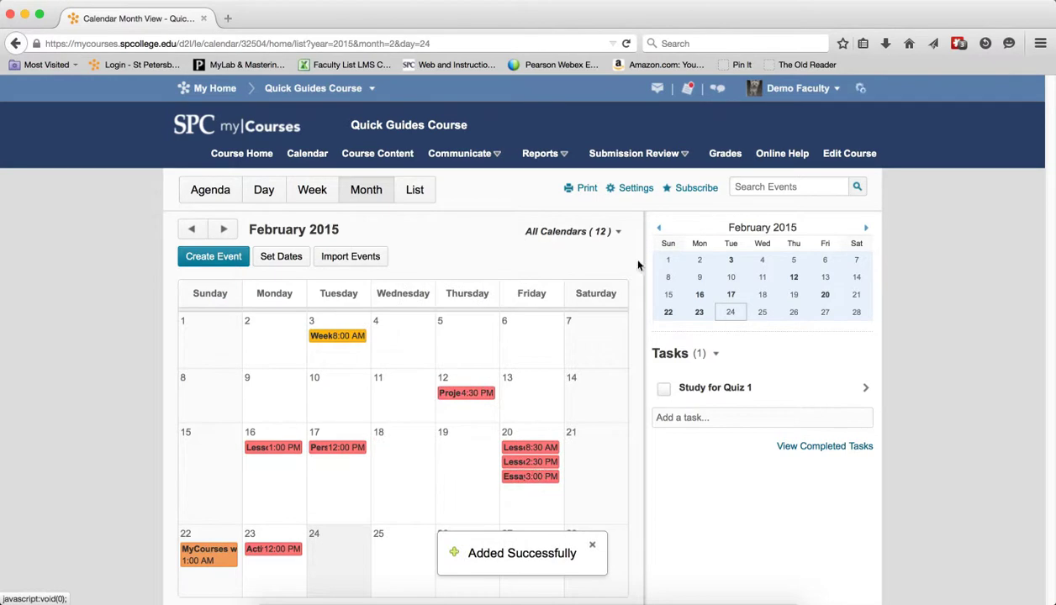
# - Filter the month view back to only the pink-red Quick Guides Course events
pyautogui.click(571, 232)
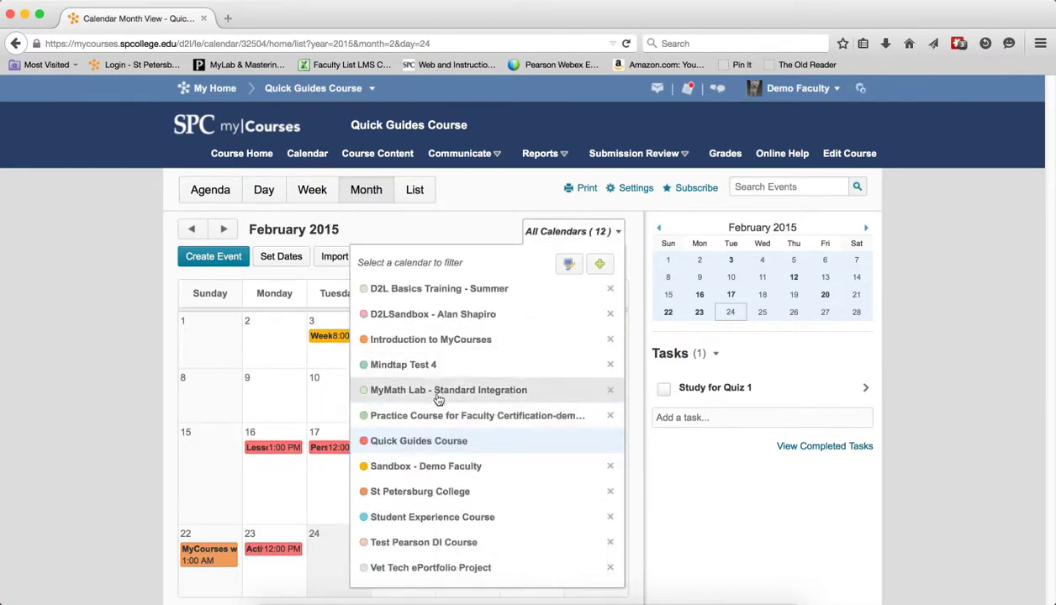
pyautogui.moveTo(436, 440)
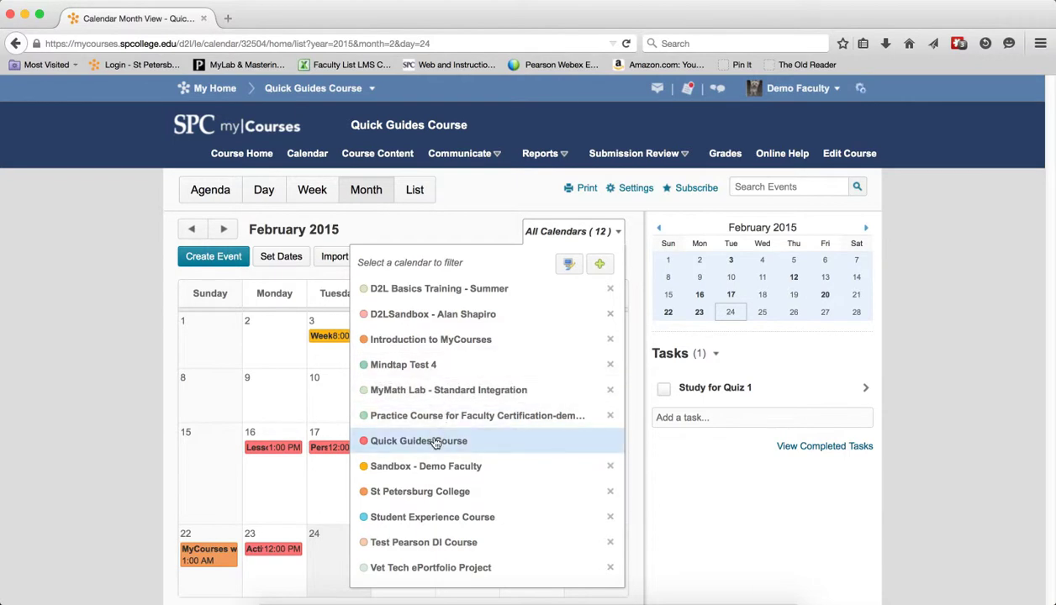
pyautogui.click(418, 440)
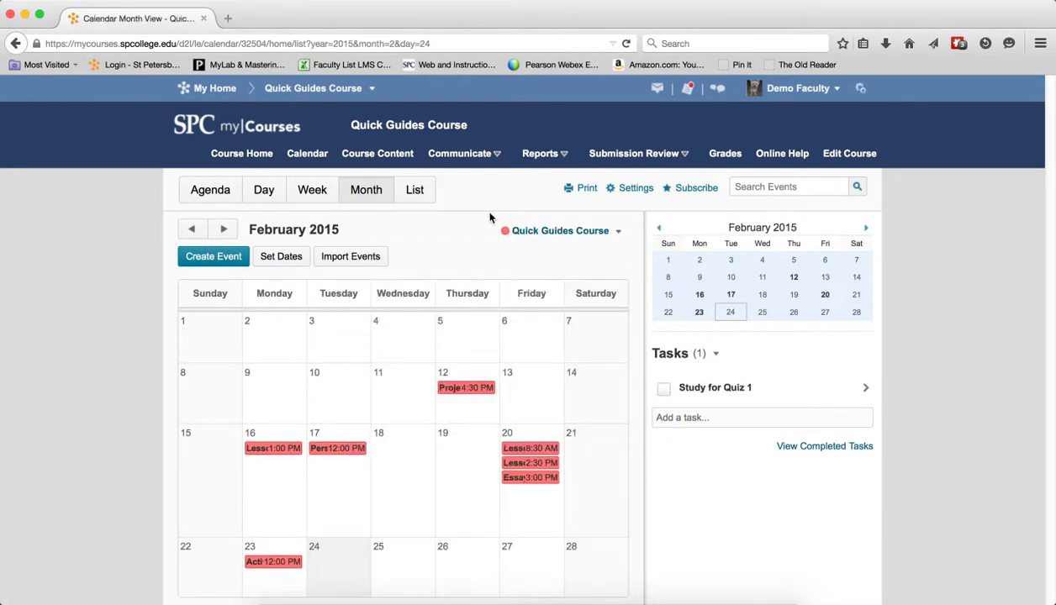
pyautogui.click(617, 230)
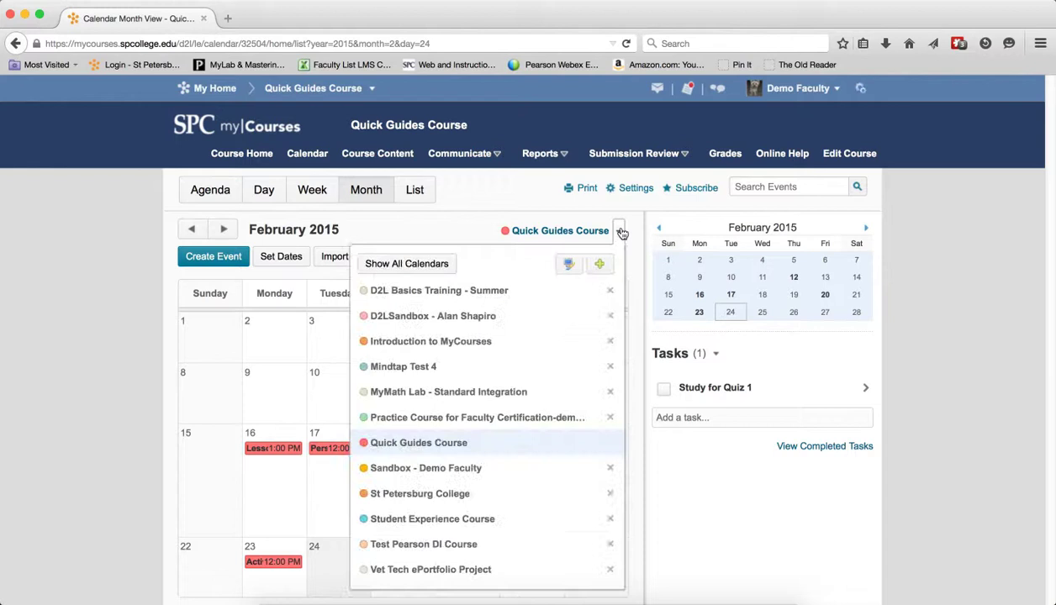